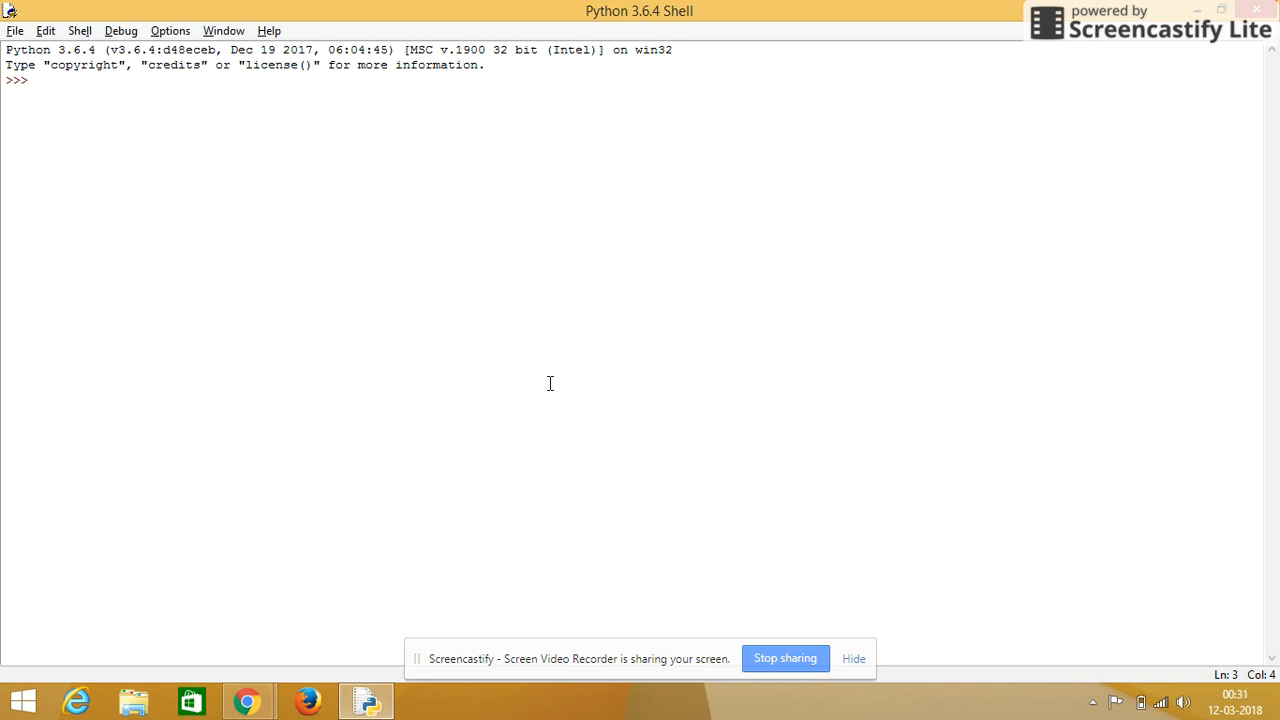
Step: Evaluate 34 + 20 and 30 - 20, giving 54 and 10
text(3)
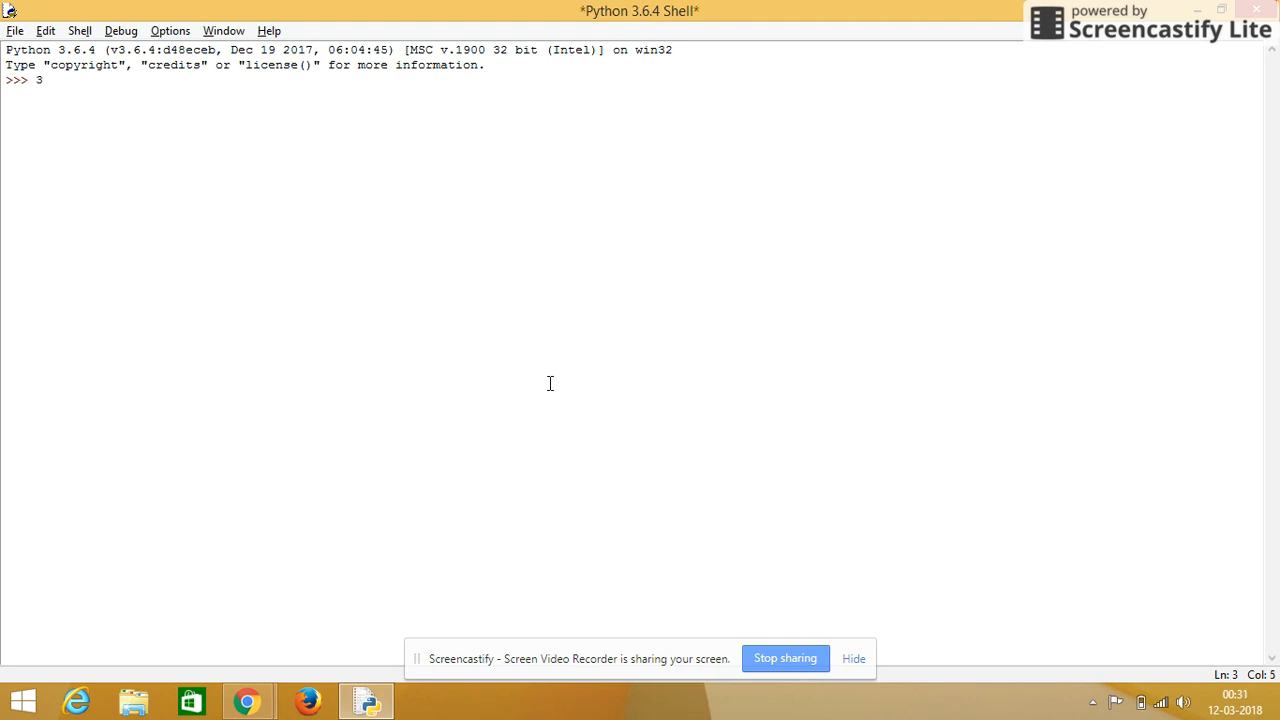
text(4)
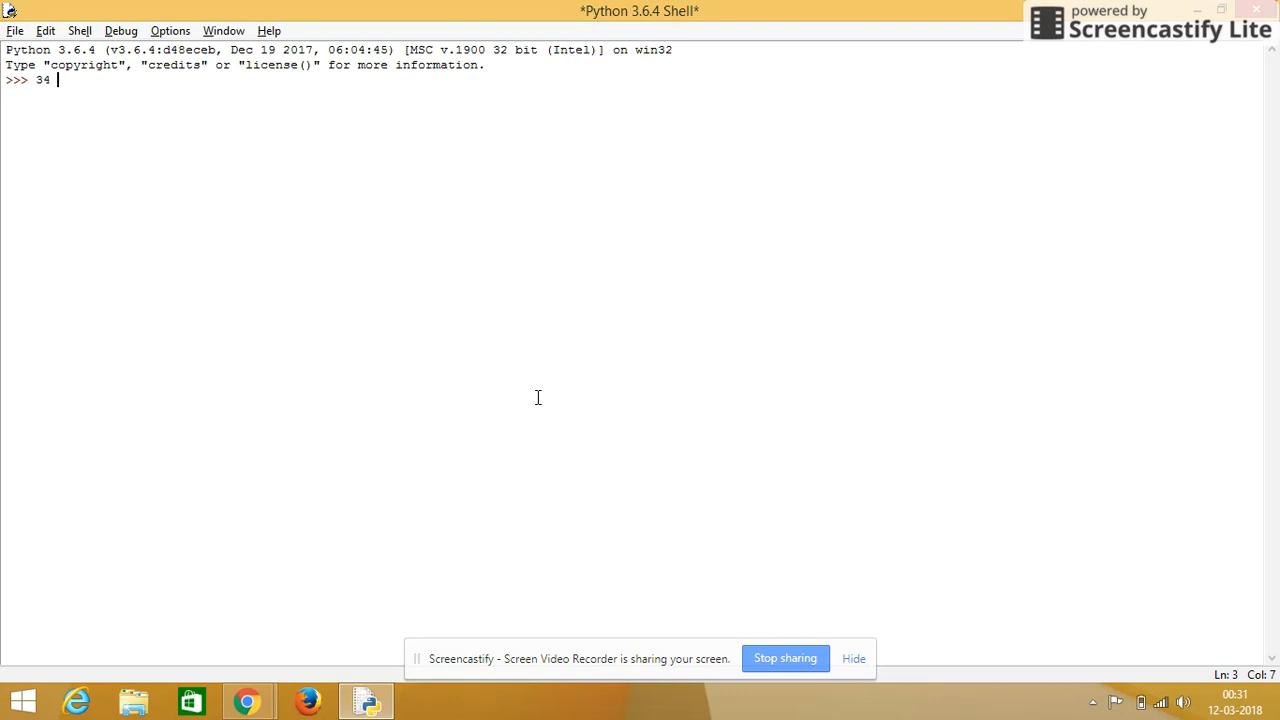
text(+ 20)
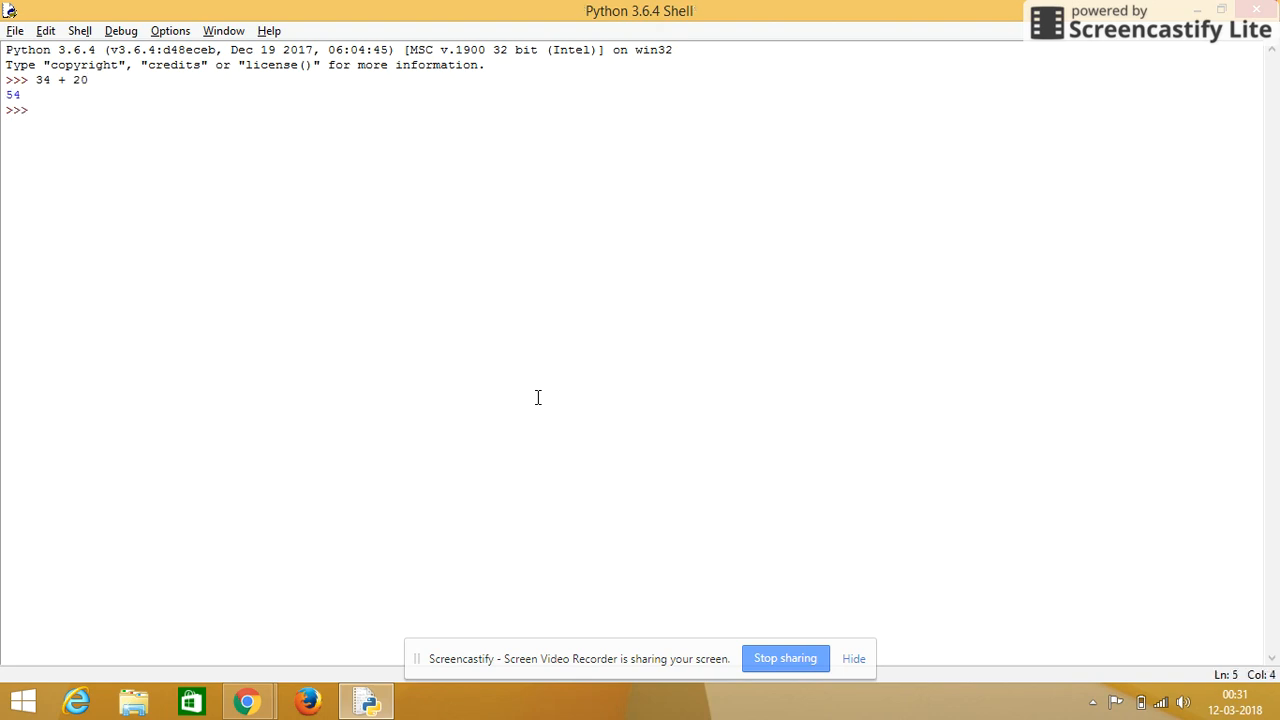
text(30)
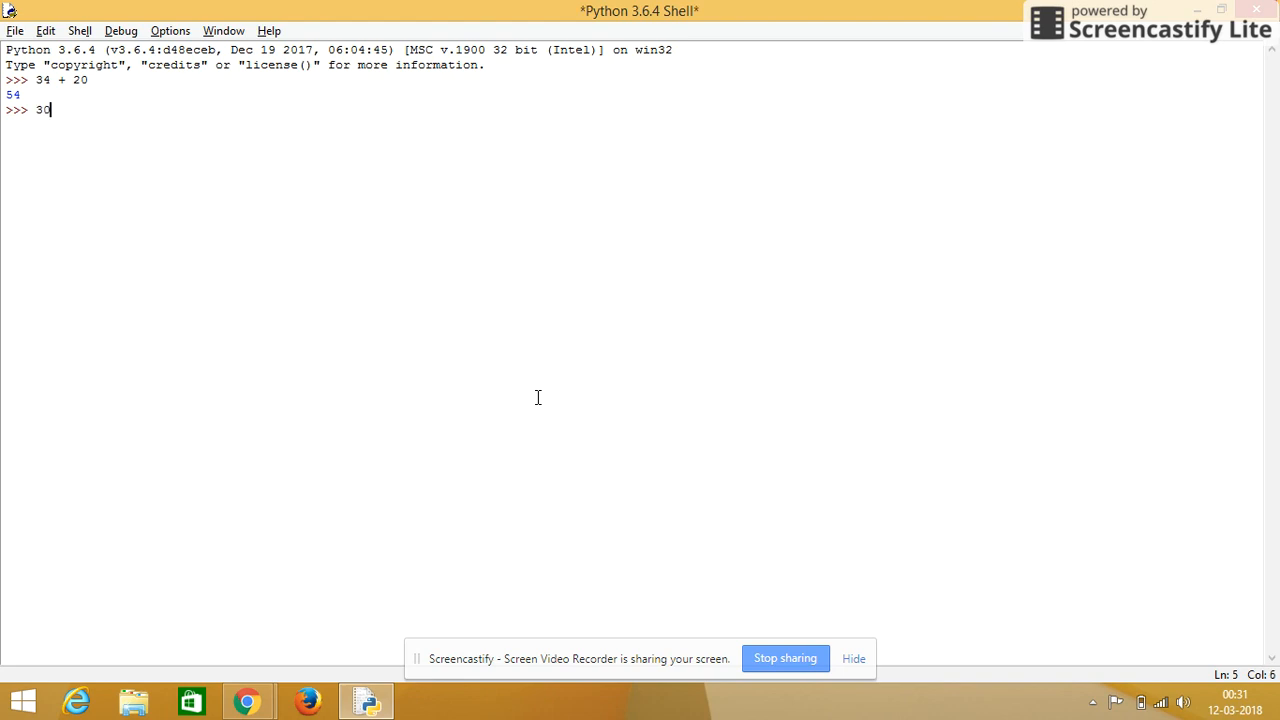
text(-)
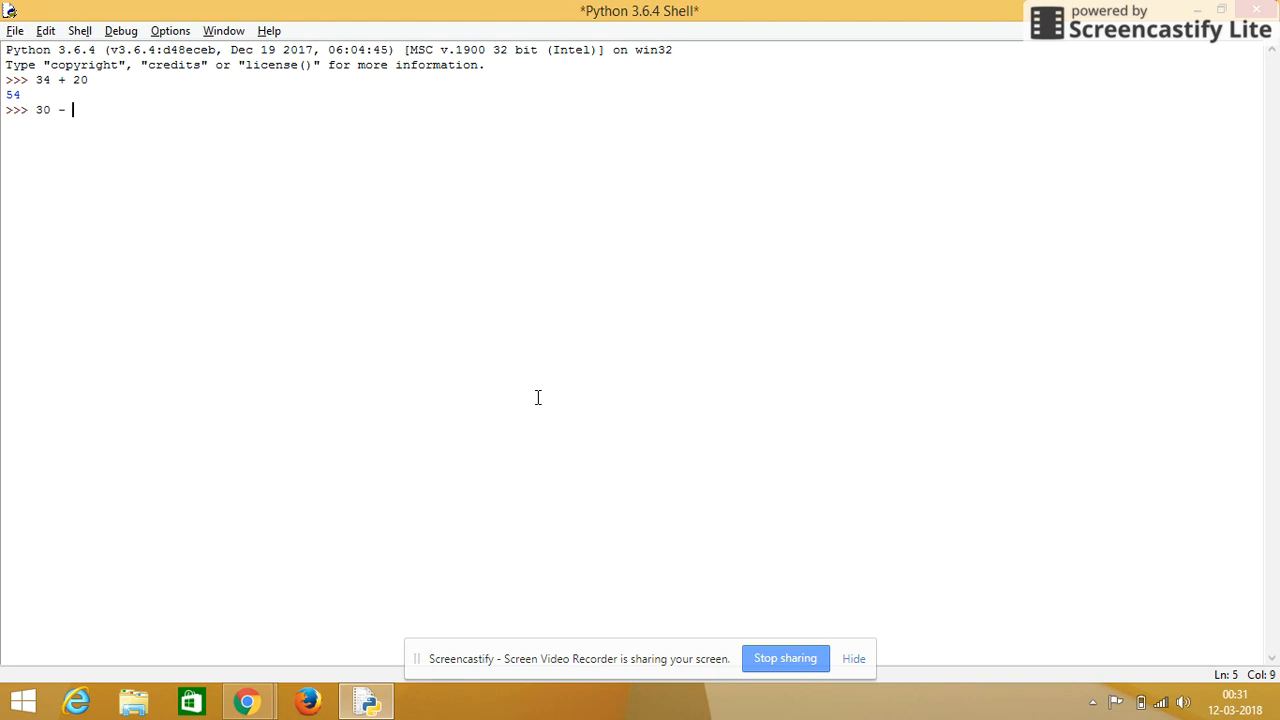
text(20)
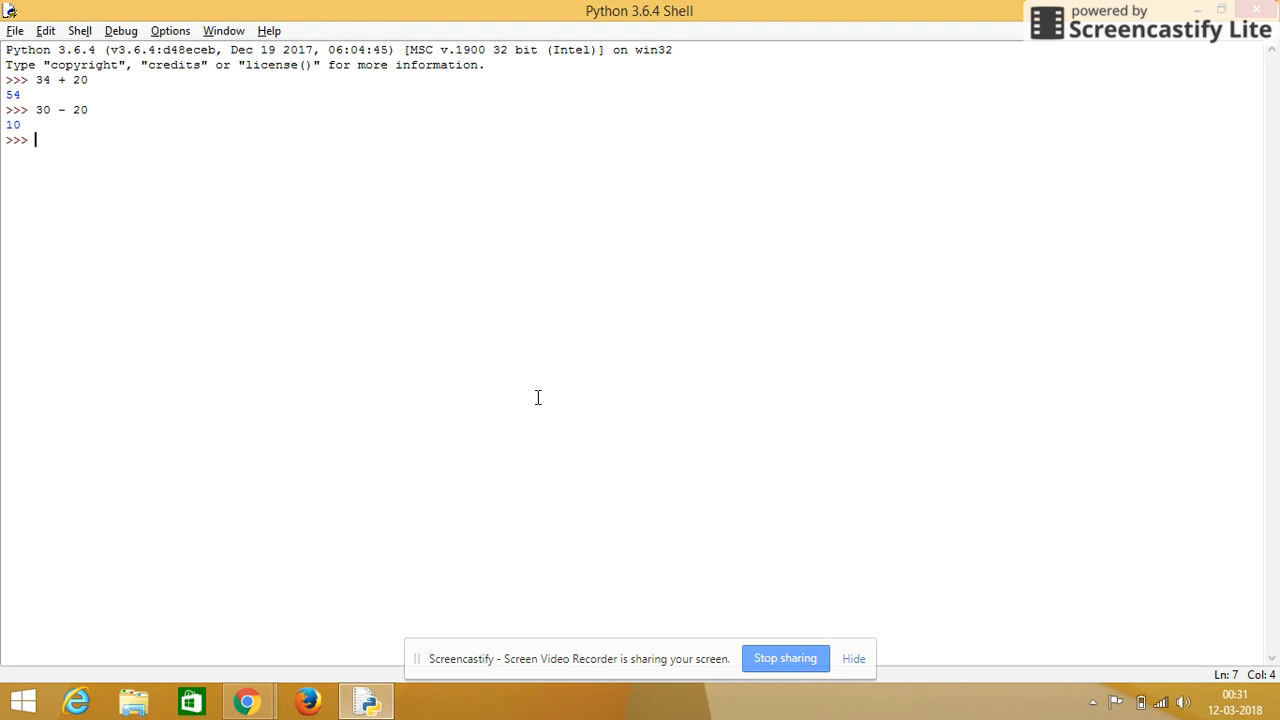
Step: Evaluate -5 -10 and 23 -32, giving -15 and -9
text(2)
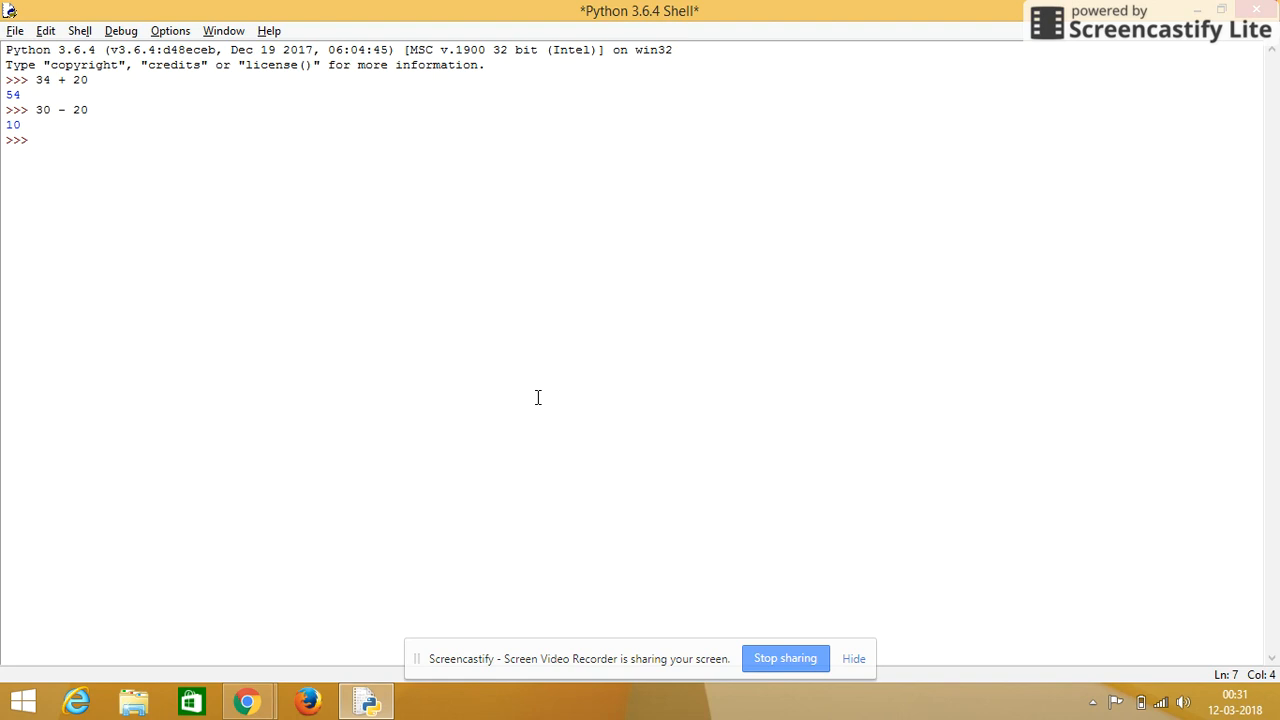
text(-5)
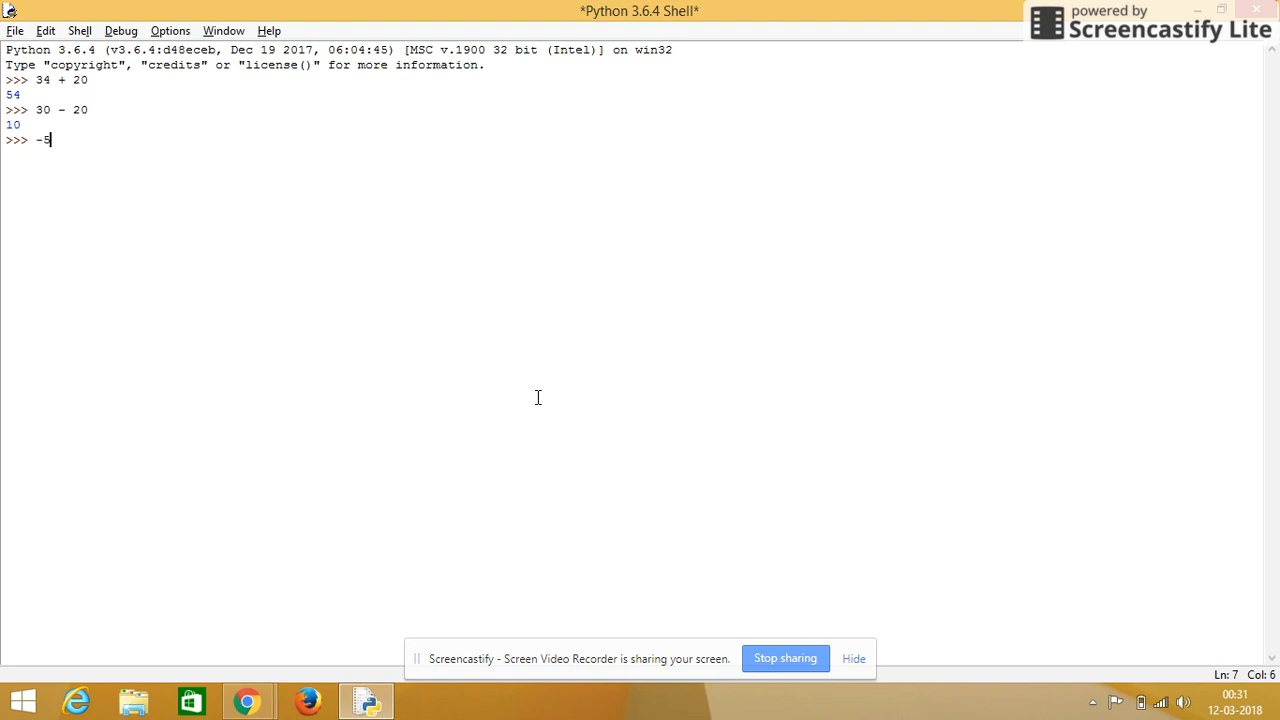
text(-10)
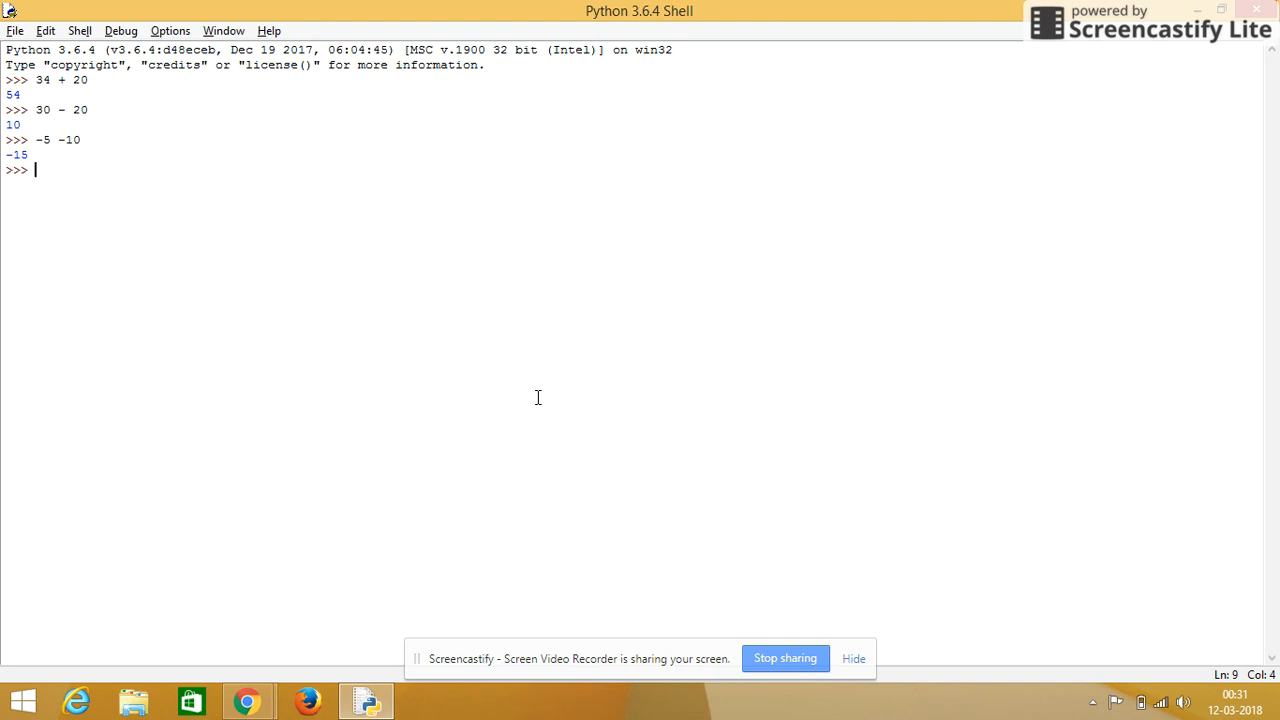
text(23)
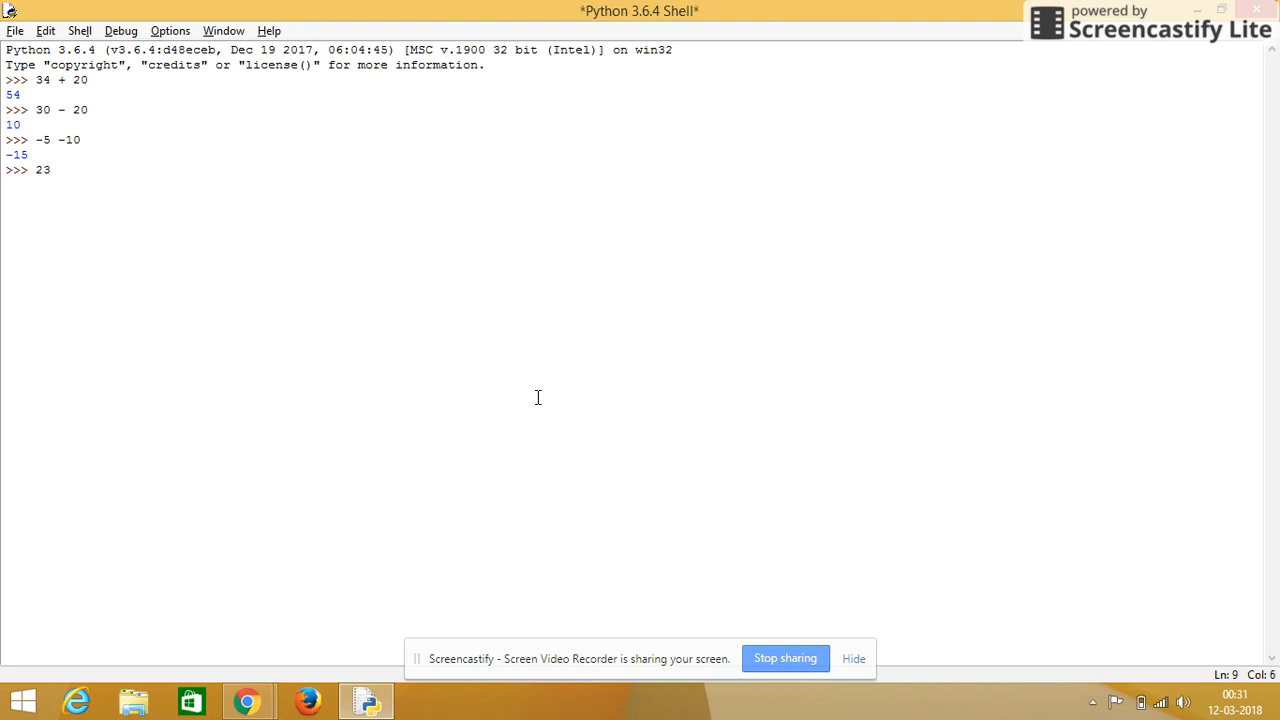
text(" ")
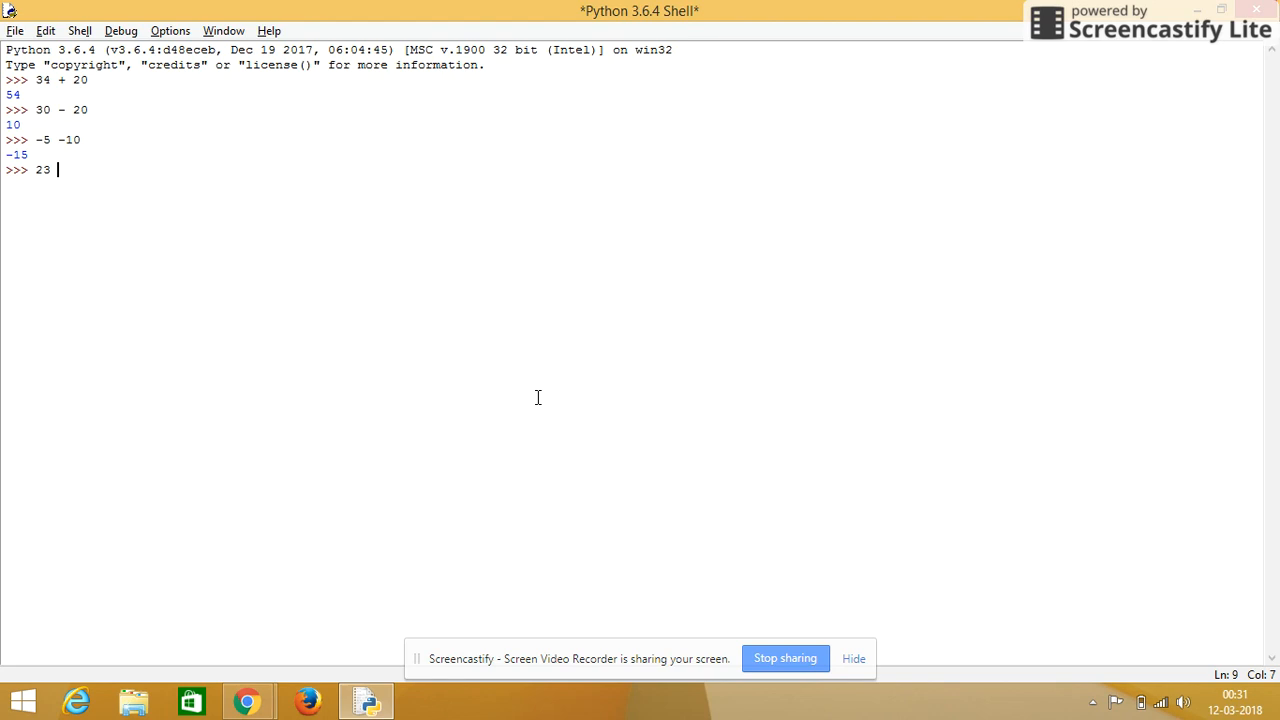
text(-32)
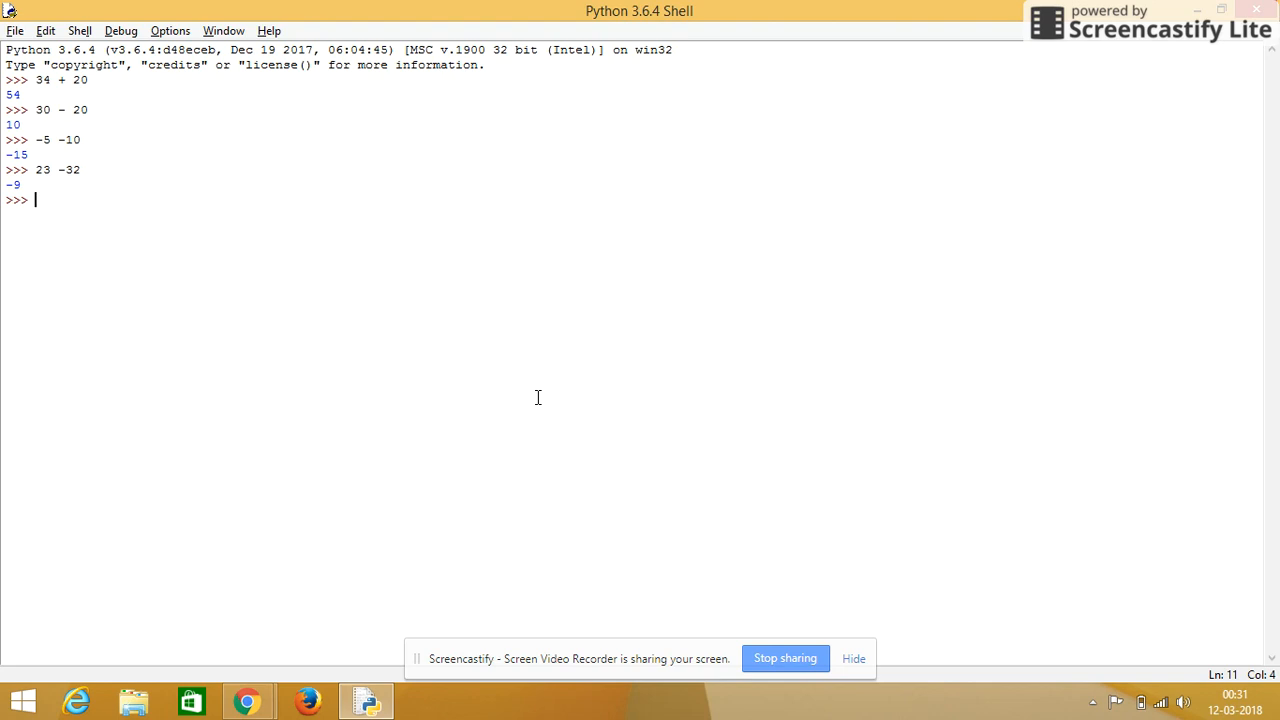
Step: Evaluate the multiplication 2 * 3, giving 6
text(2)
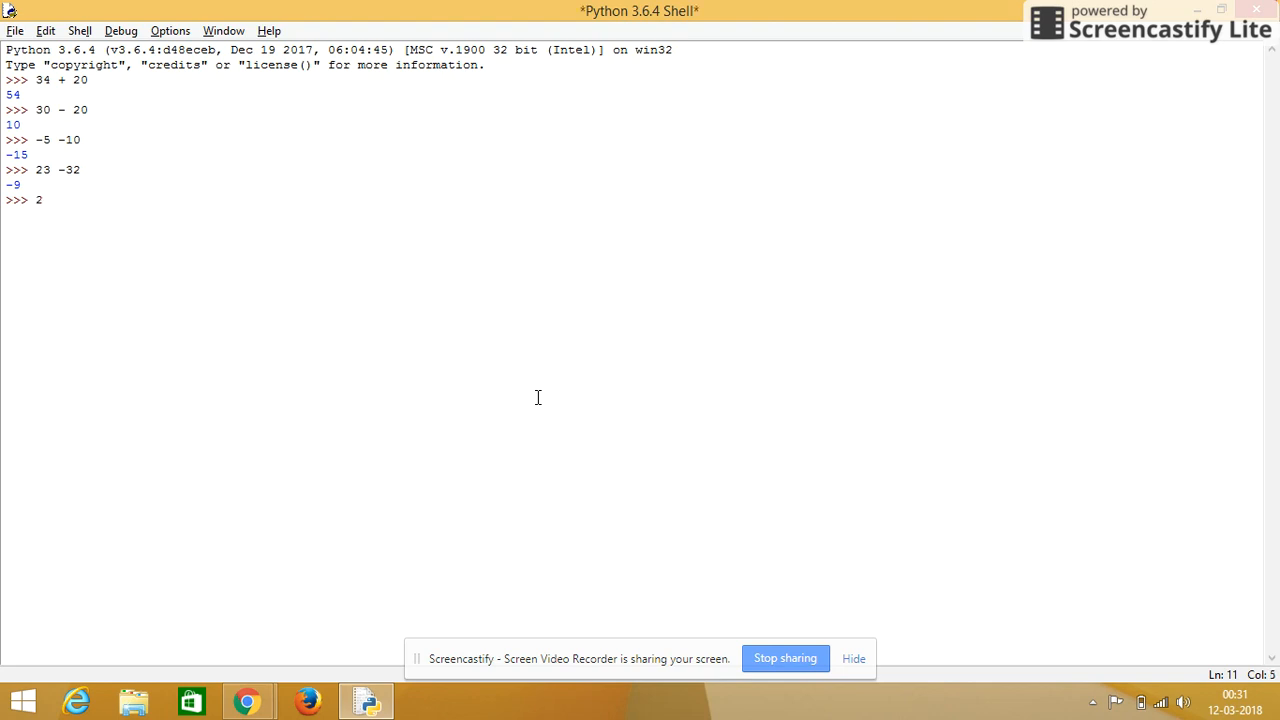
text(*)
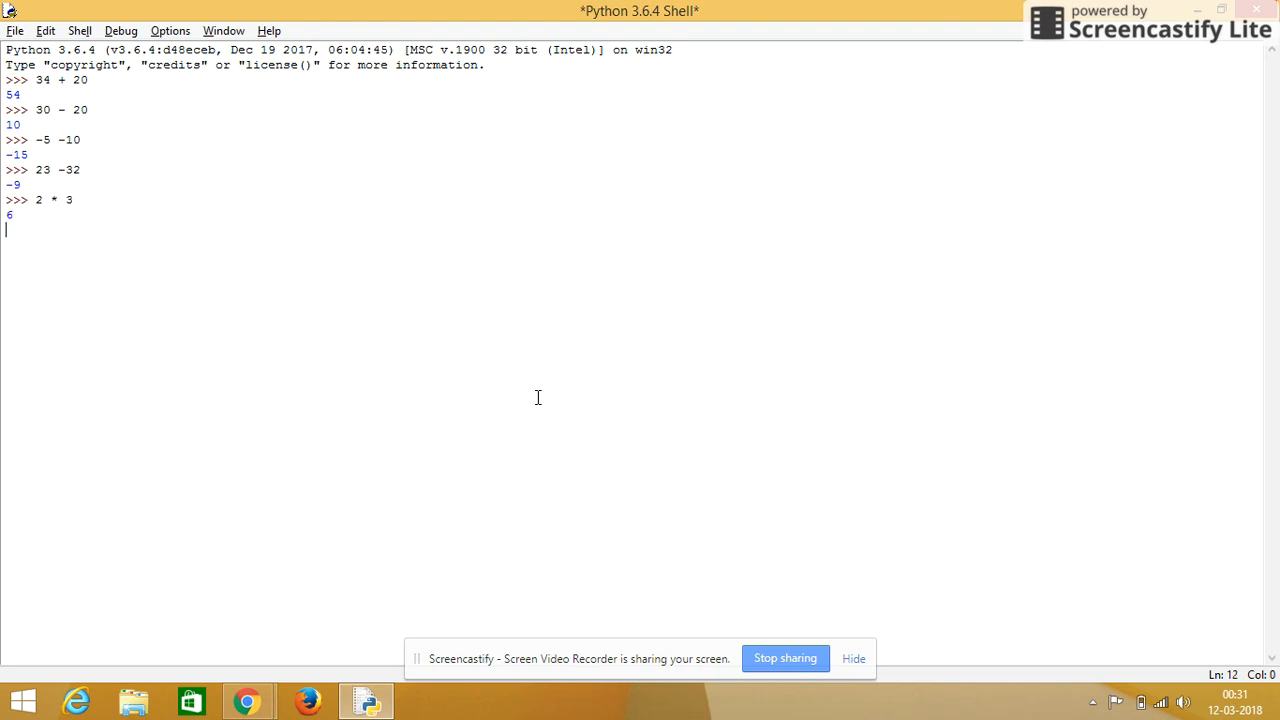
key(enter)
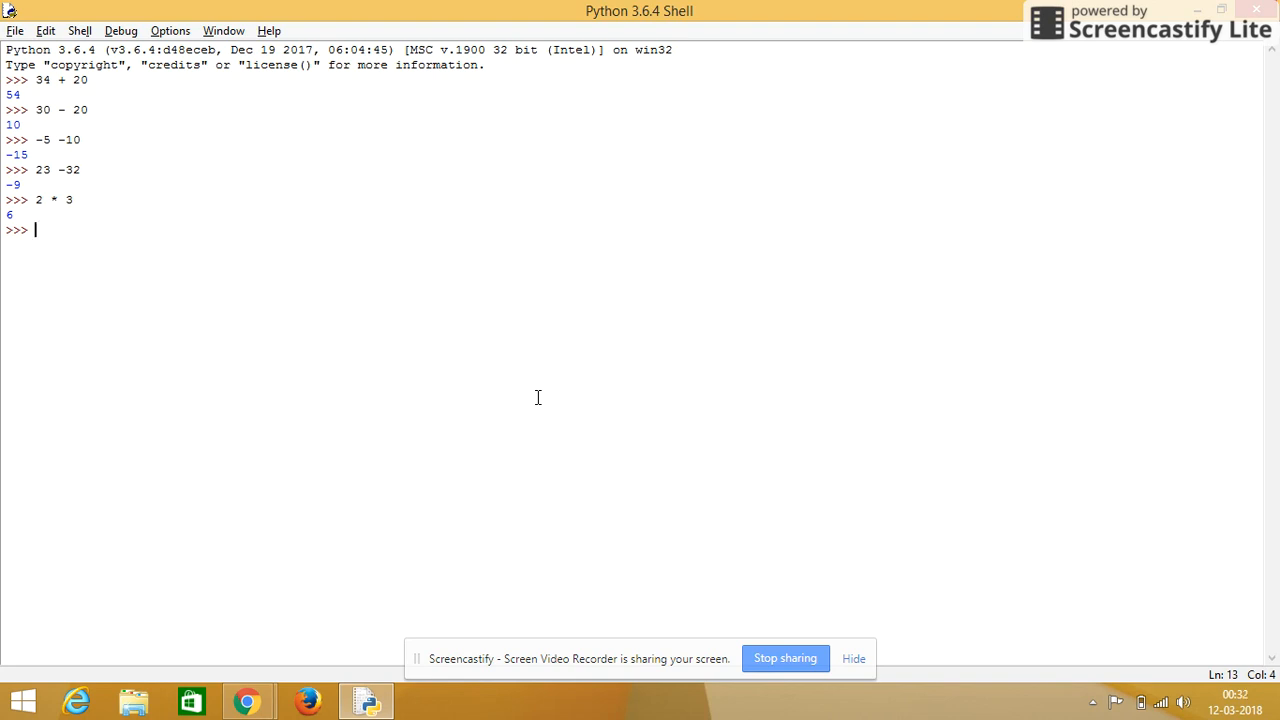
Step: Evaluate the exponent 2 ** 3, giving 8
text(2)
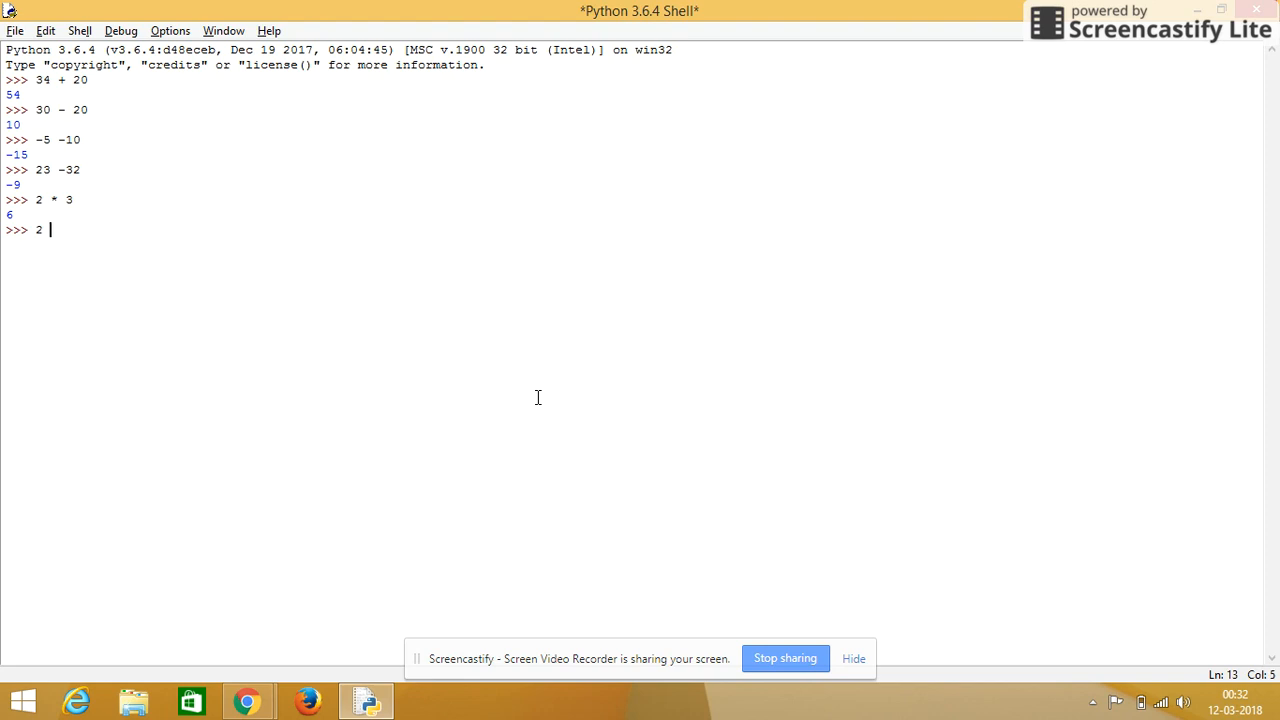
text(*)
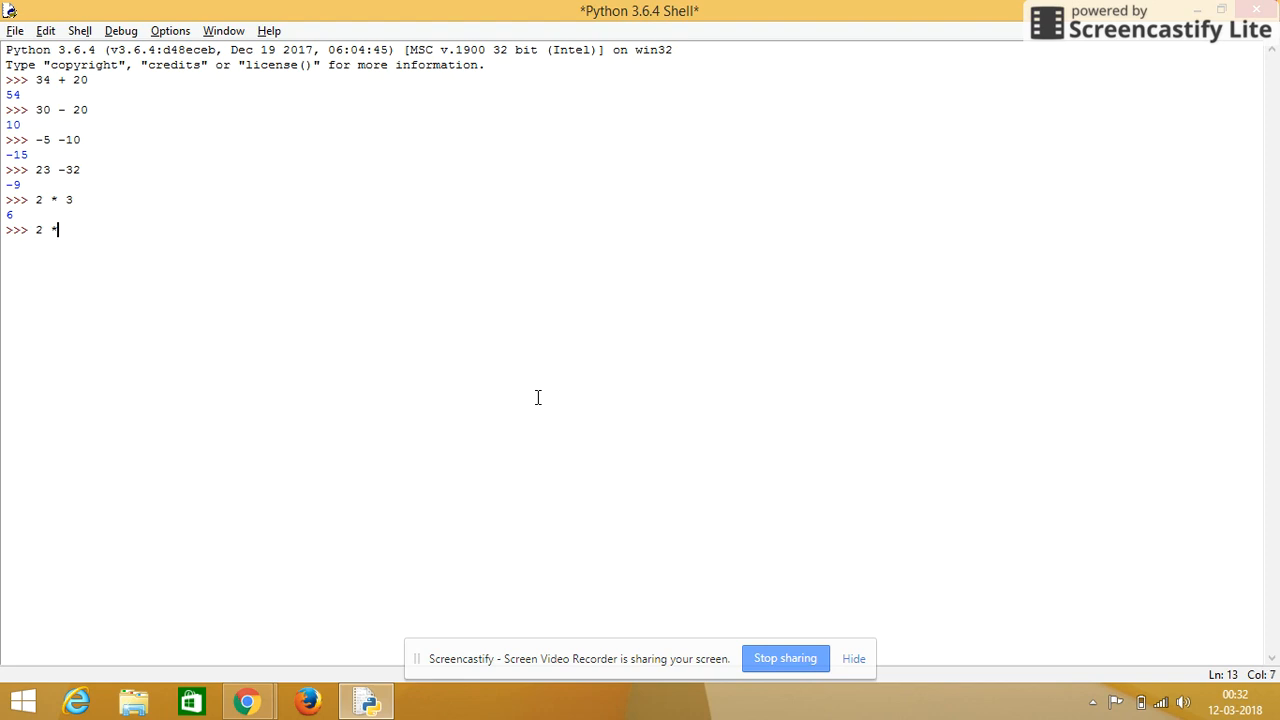
text(*)
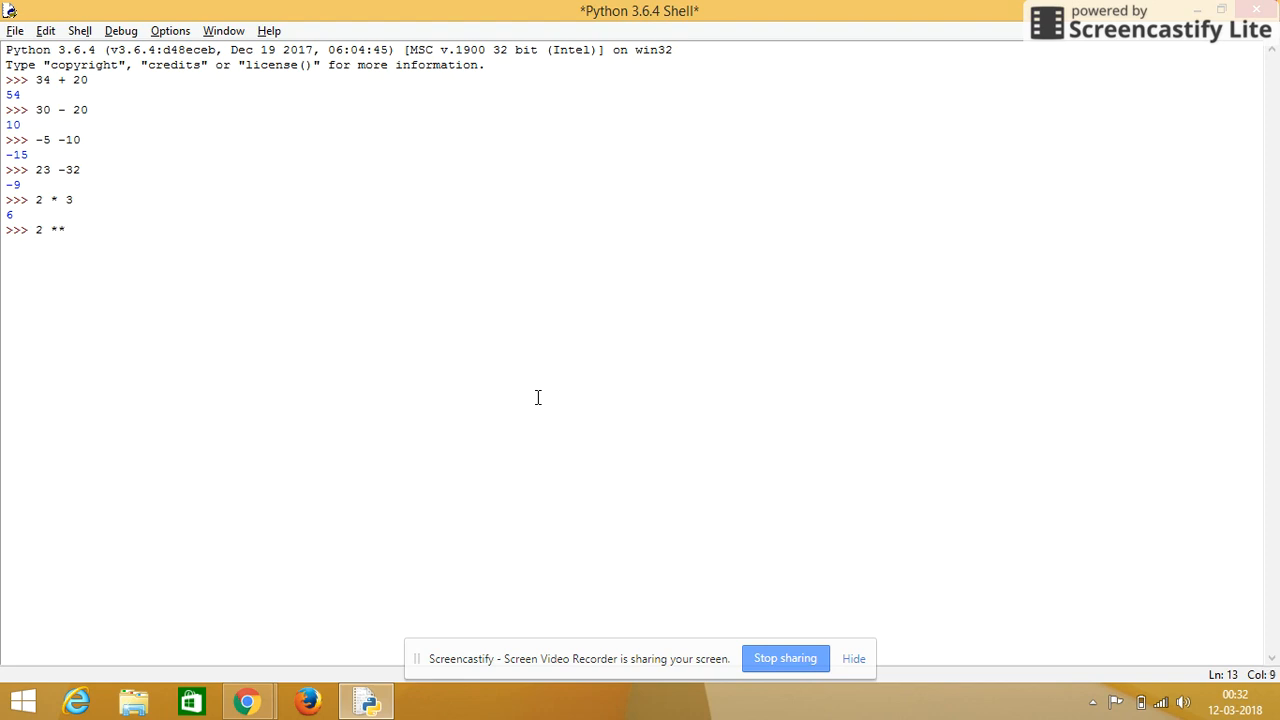
text(3)
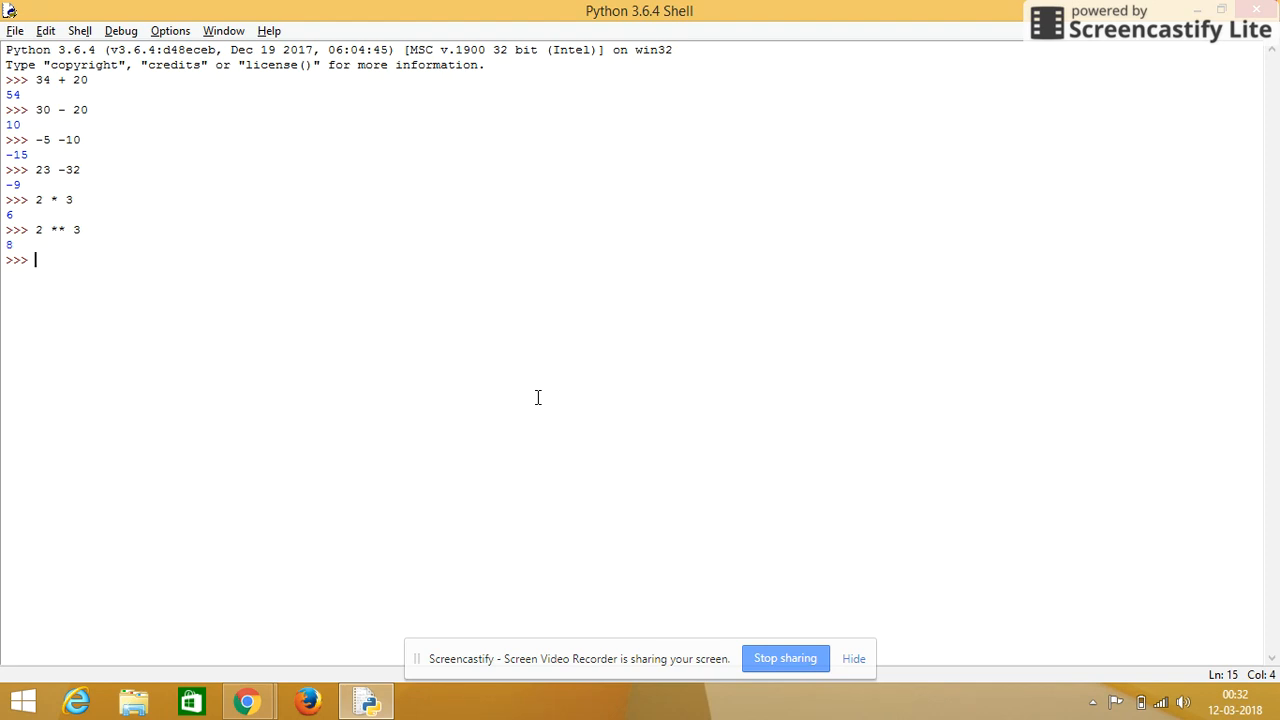
Step: Evaluate the divisions 4/2 and 25/5, giving 2.0 and 5.0
text(4)
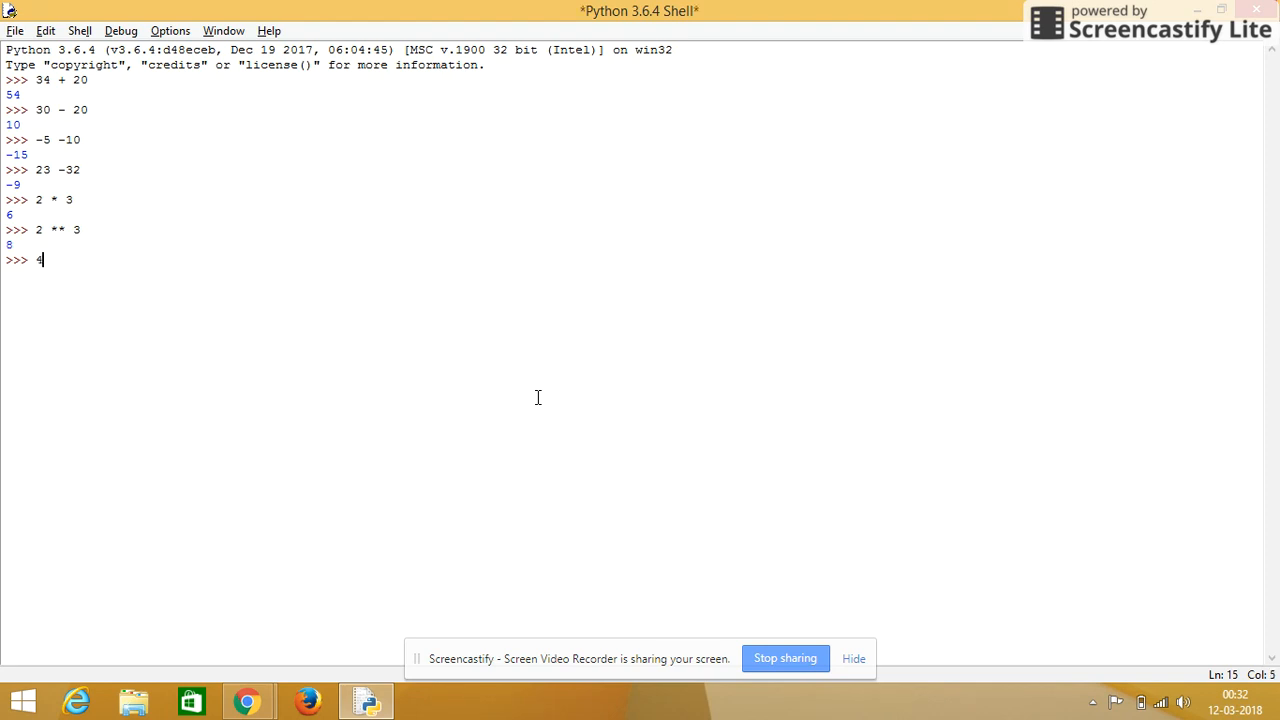
text(/2)
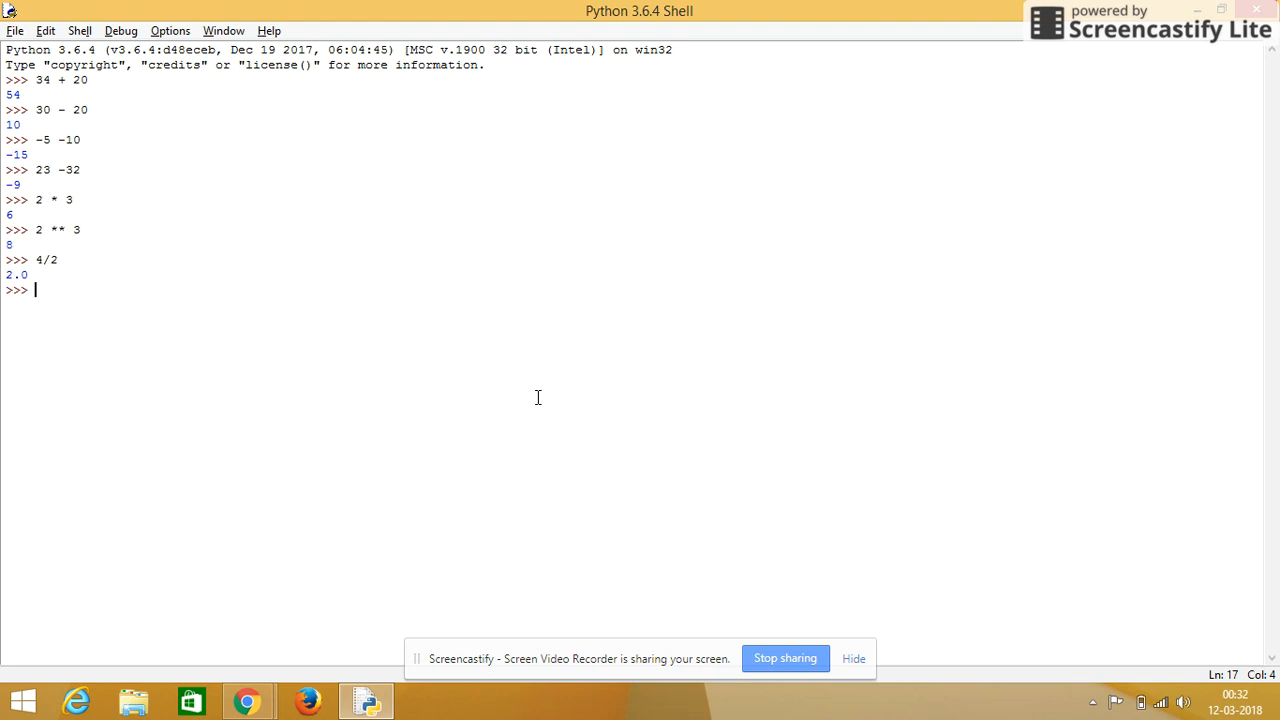
text(2)
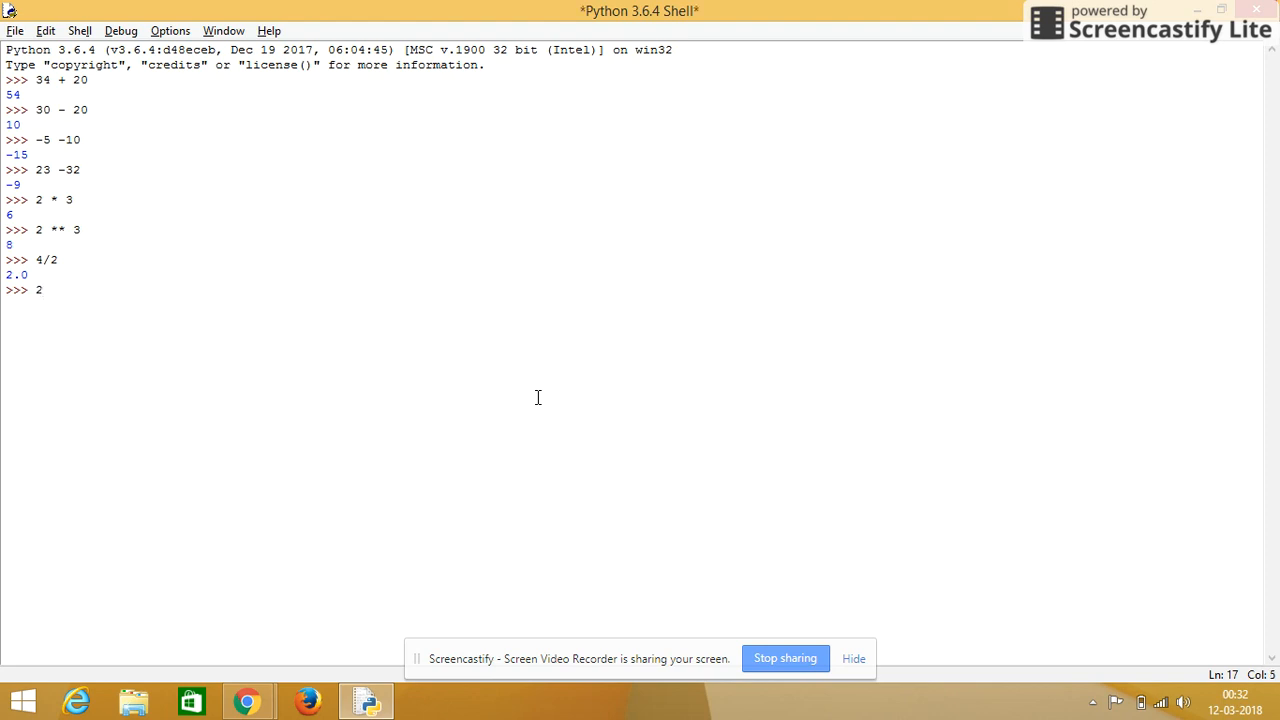
text(5/5)
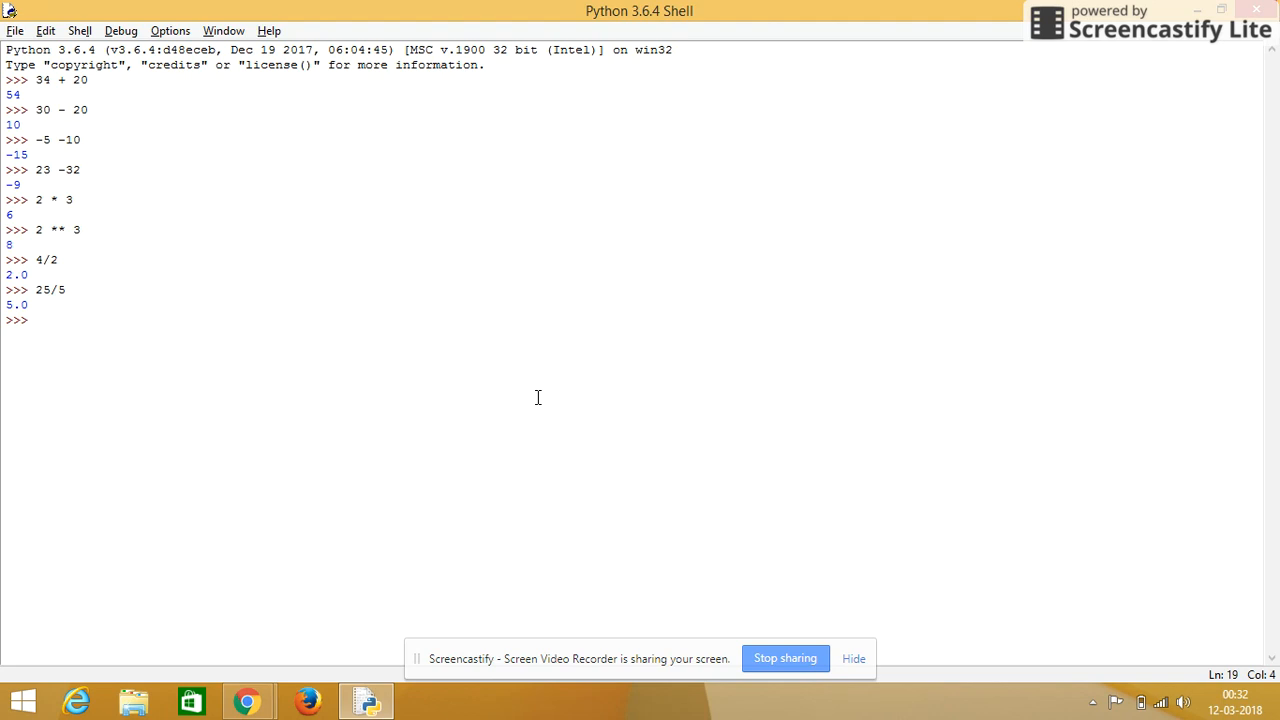
Step: Evaluate the floor division 14//3, giving 4
text(2)
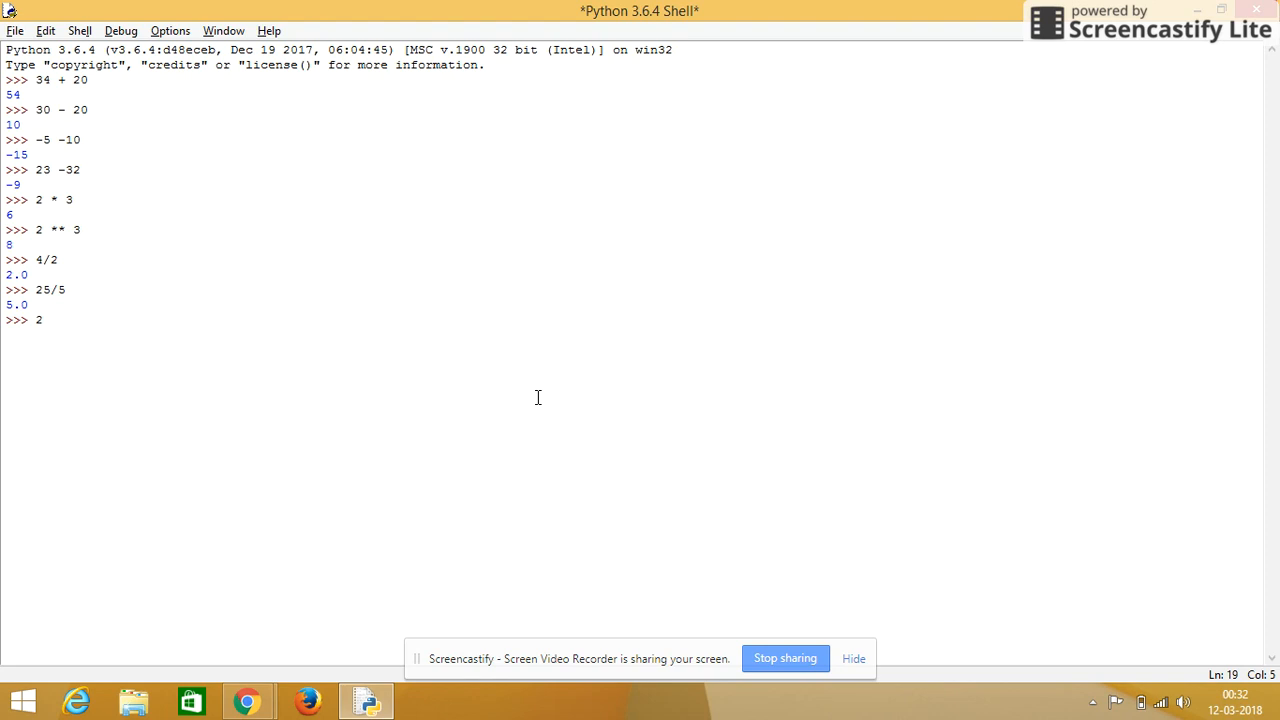
text(4)
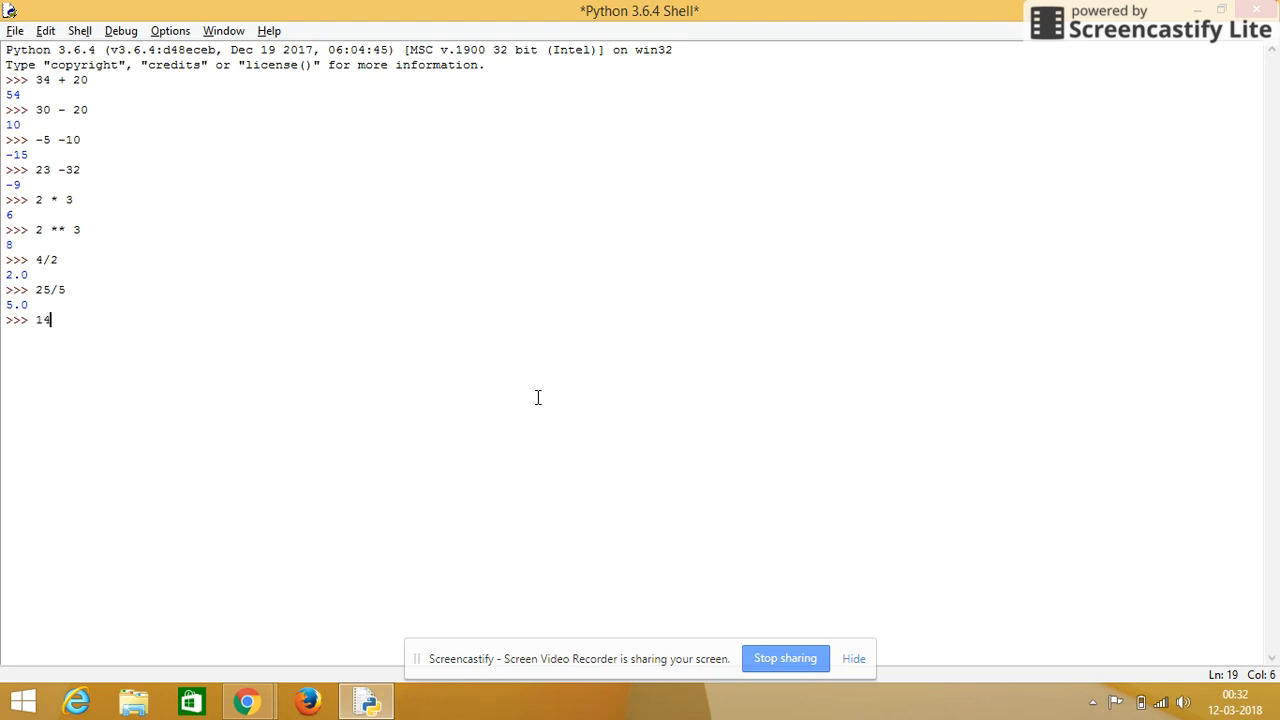
text(//3)
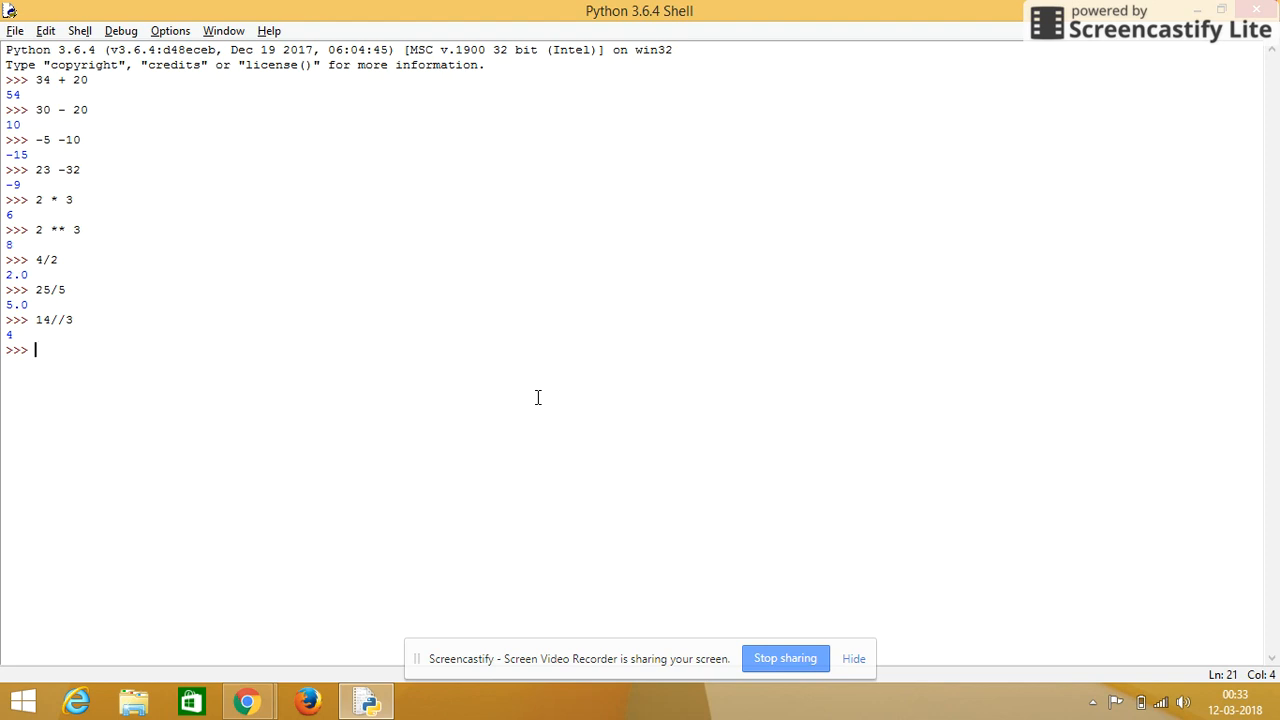
Step: Type PEMDAS as a note and cancel the line with Ctrl+C
text(F)
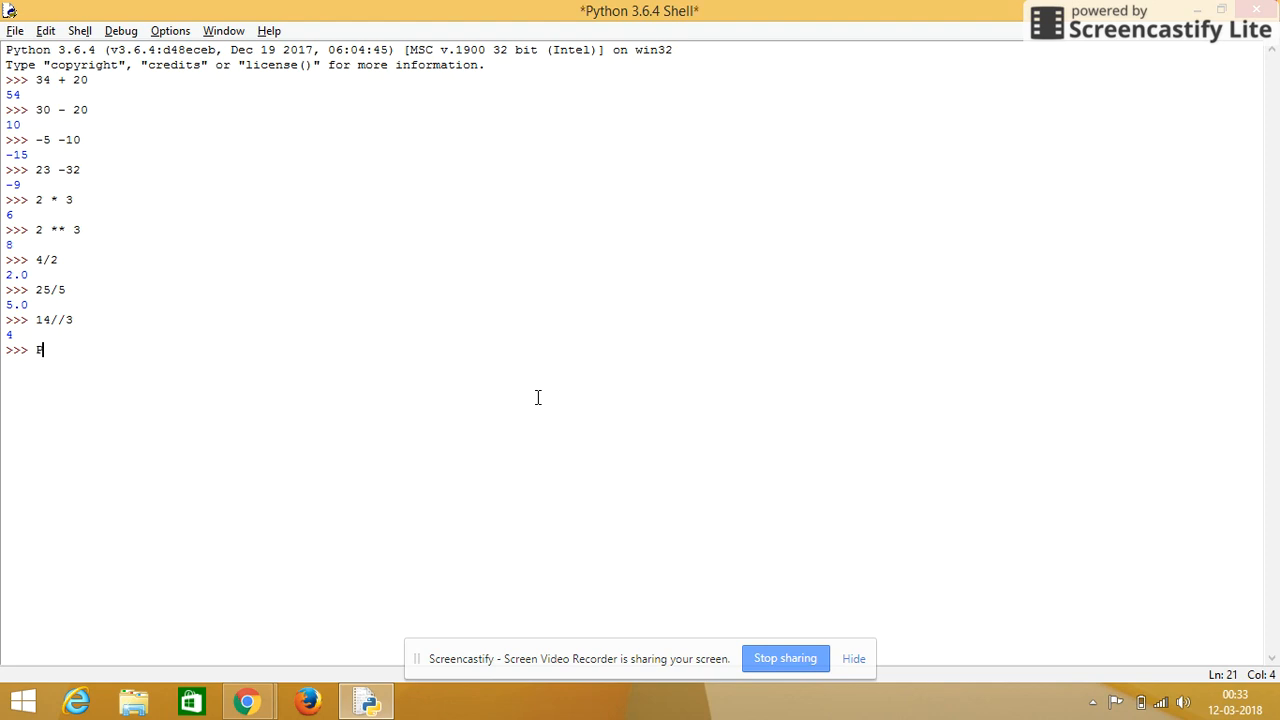
text(E)
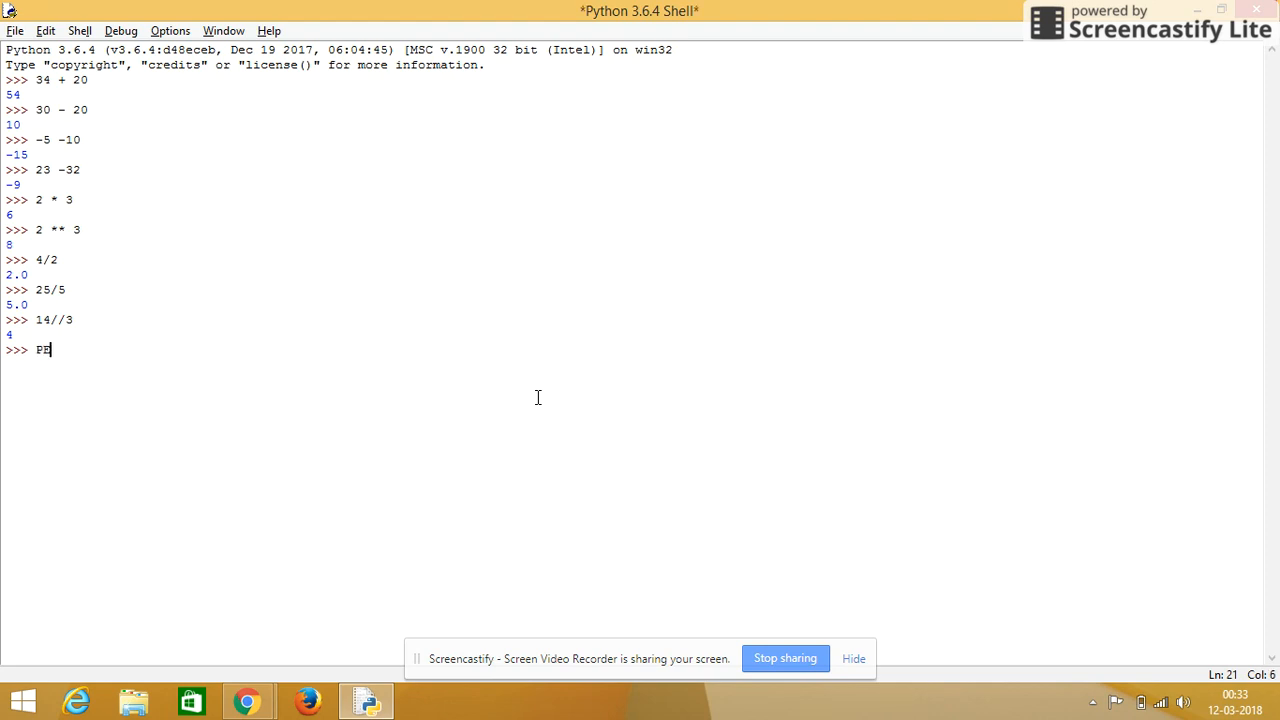
text(MDAS)
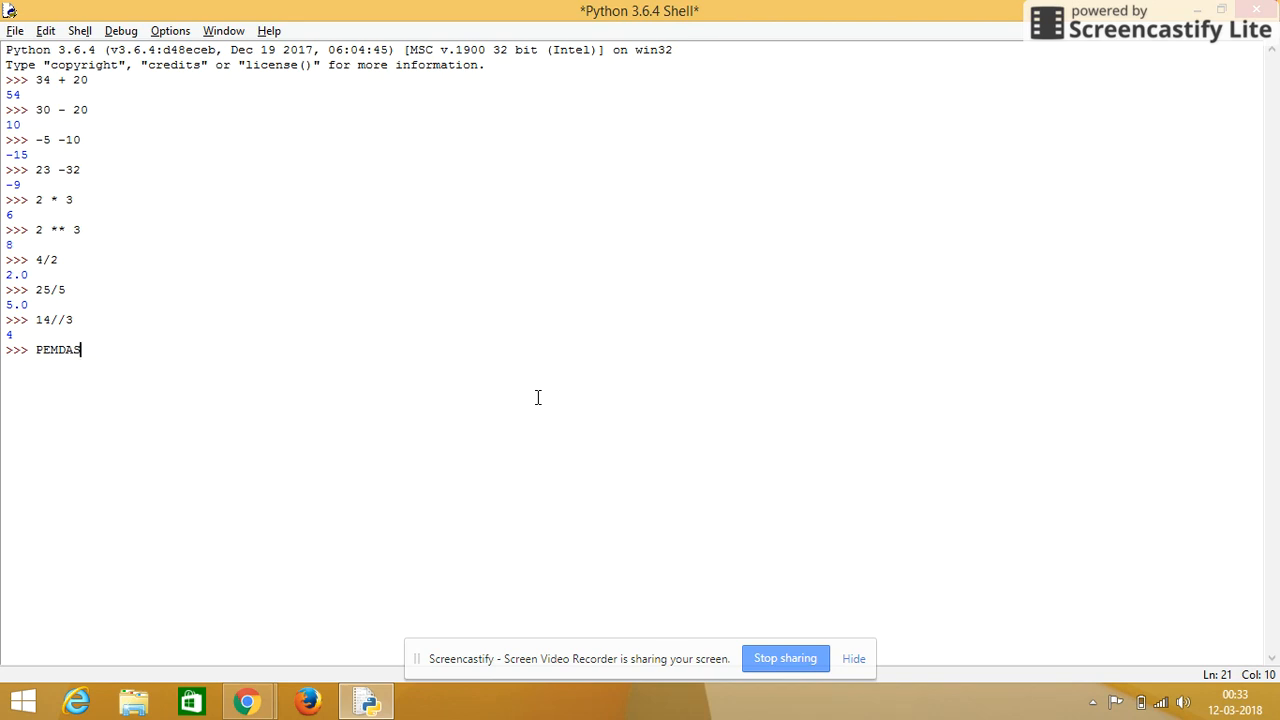
key(ctrl+c)
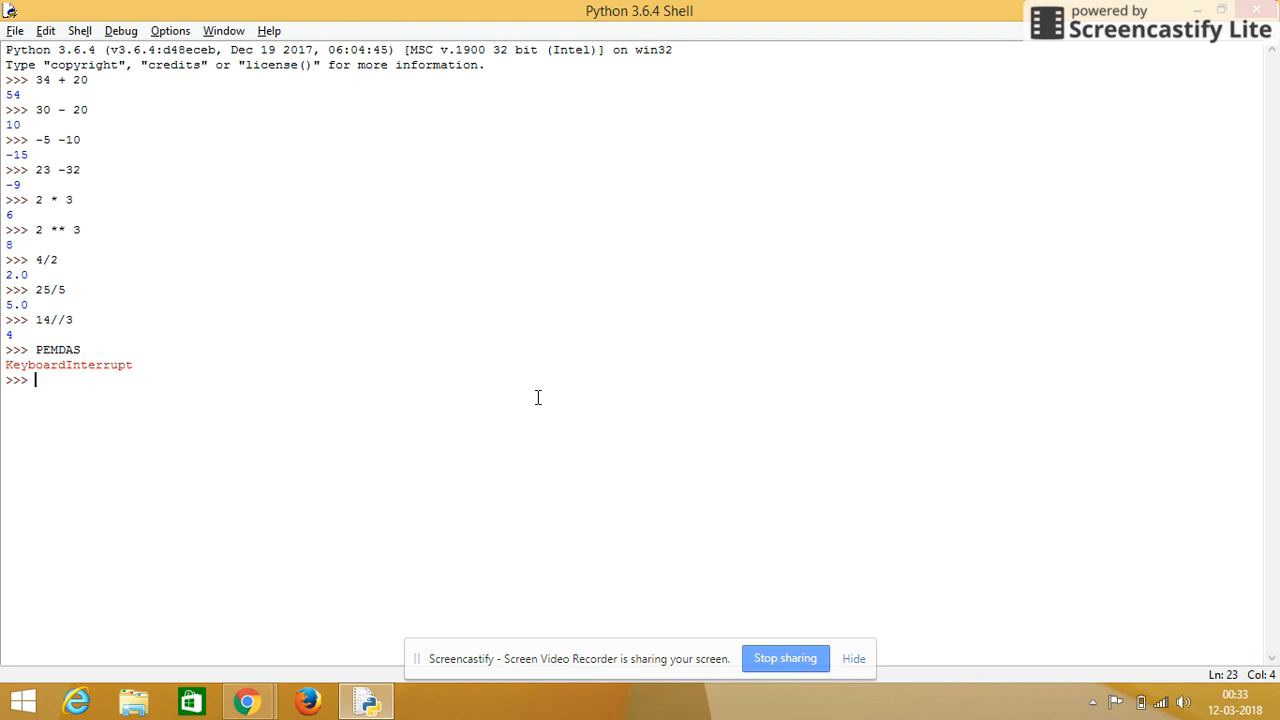
Step: Evaluate (3+4)-4*3 to show operator precedence, giving -5
text(()
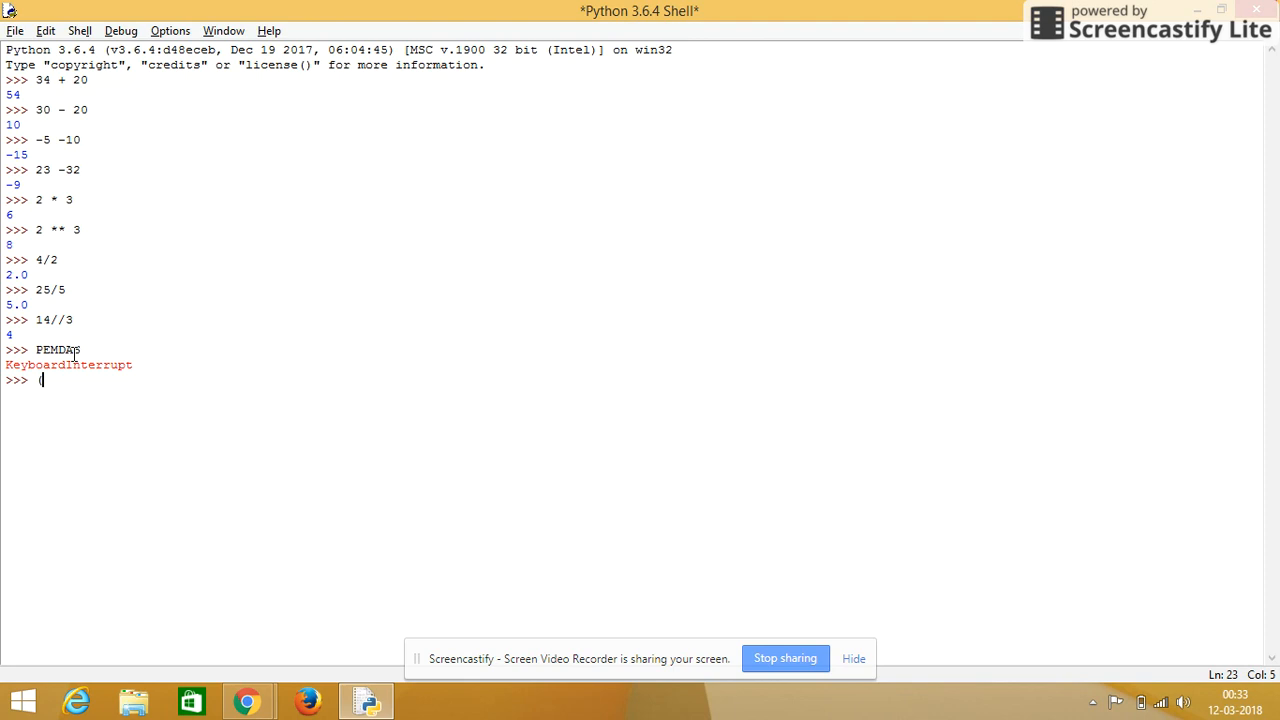
mouse_move(381, 344)
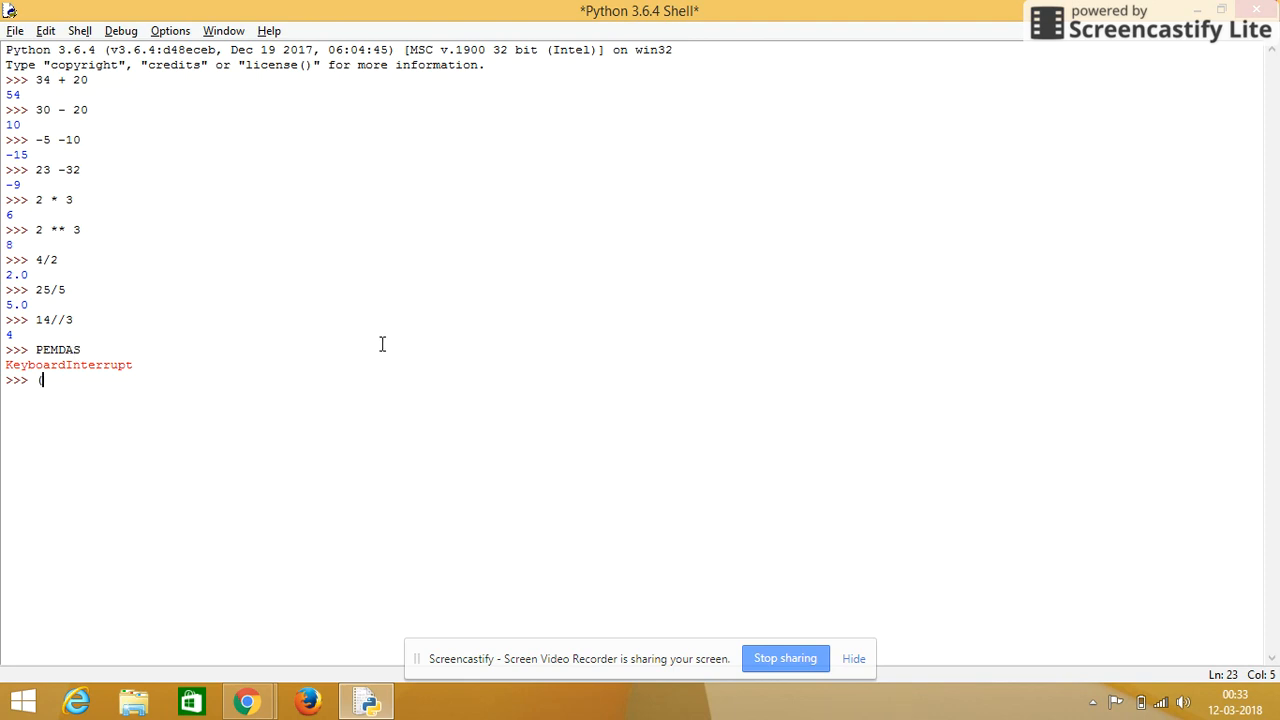
text(3)
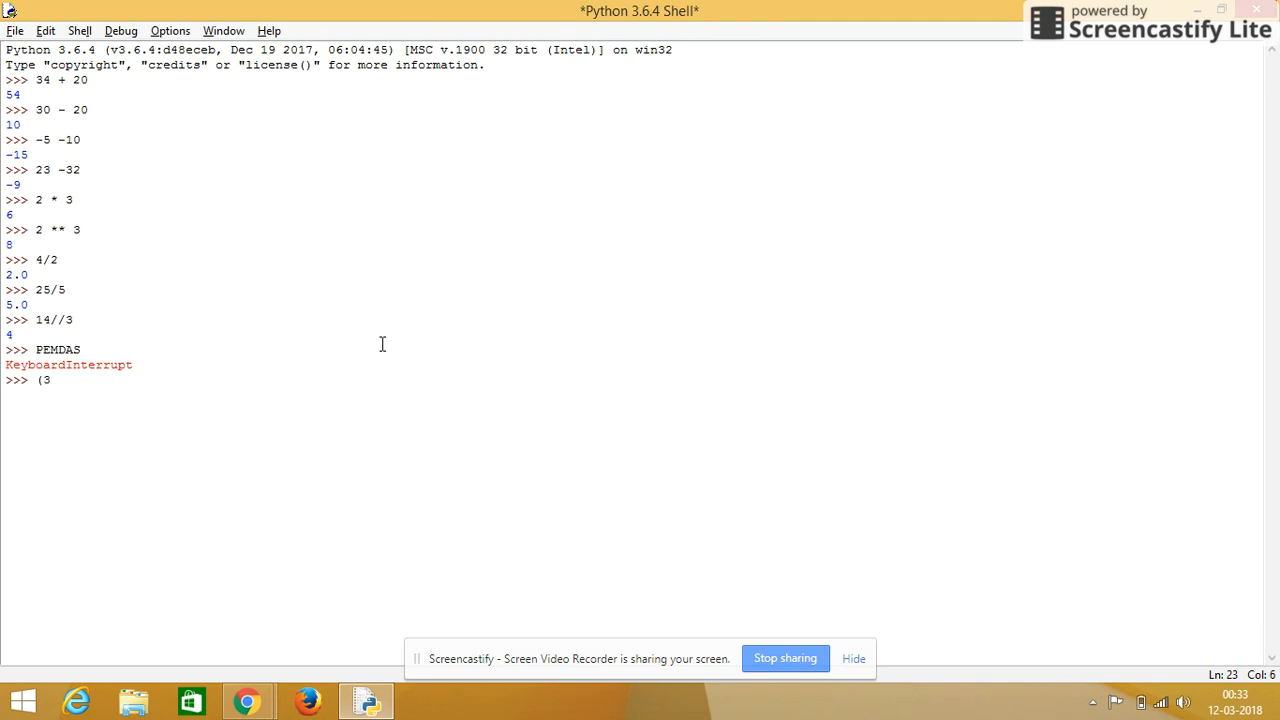
text(+4)
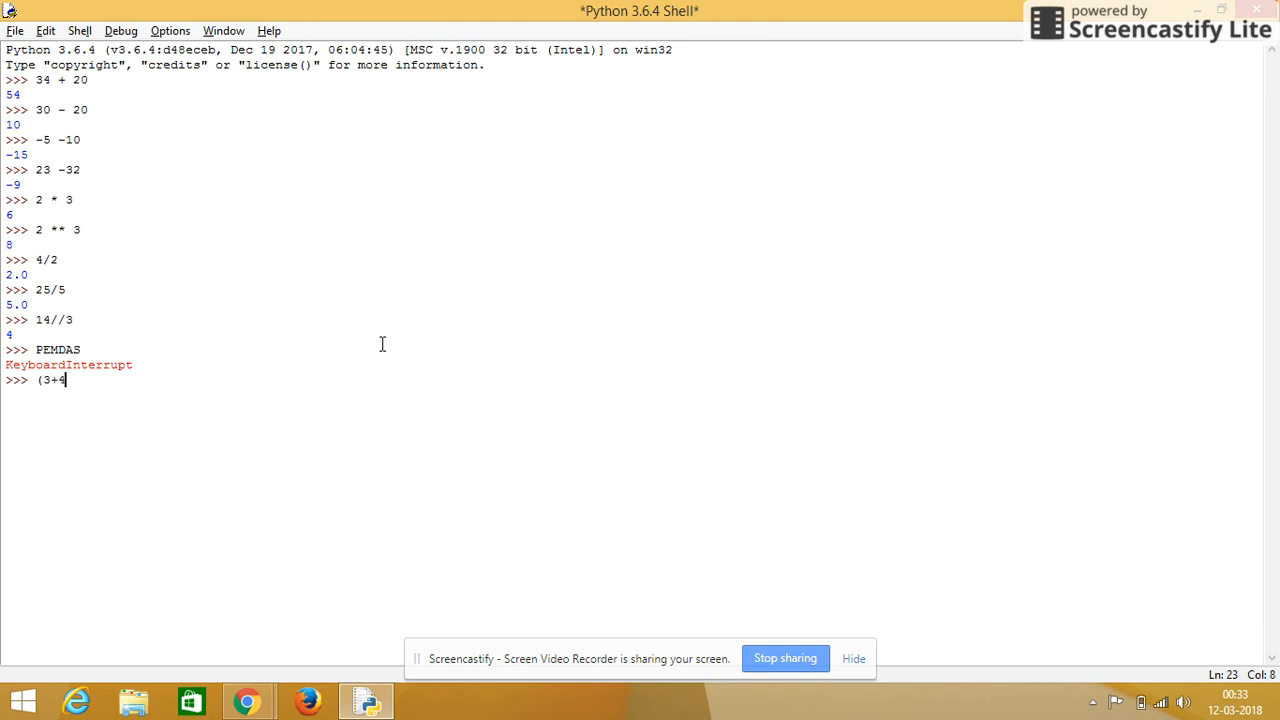
text())
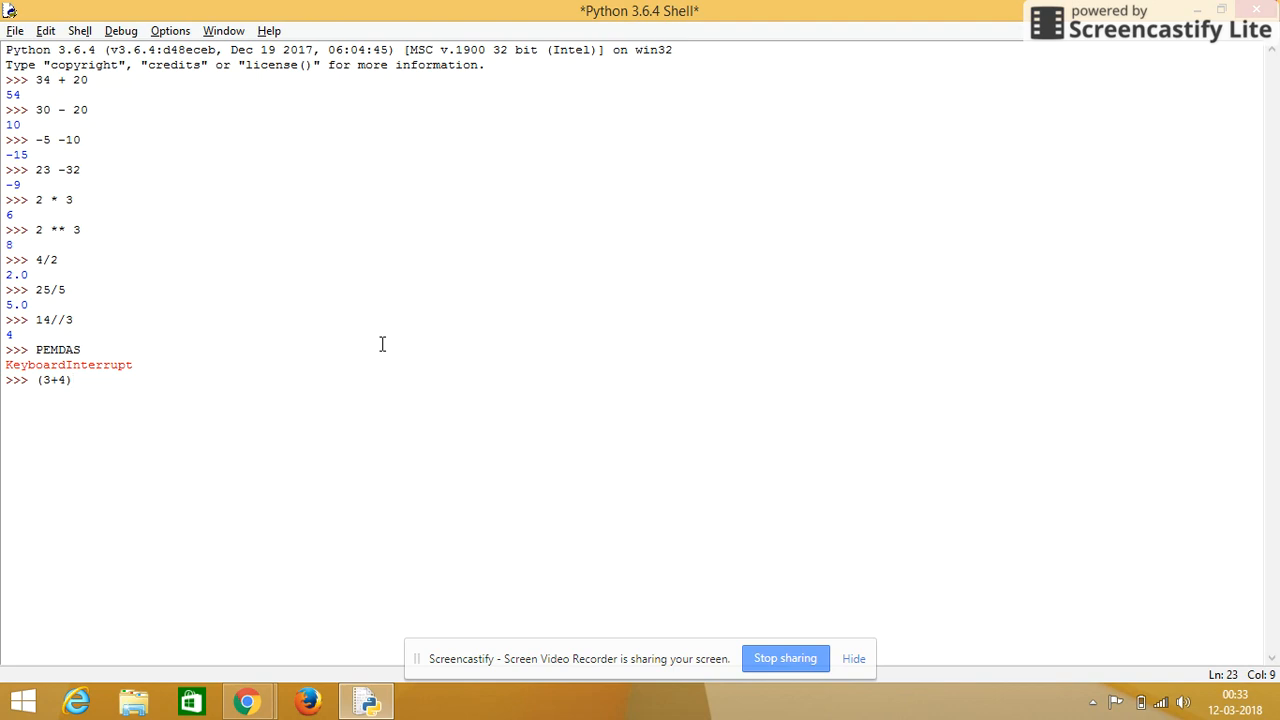
text(-4)
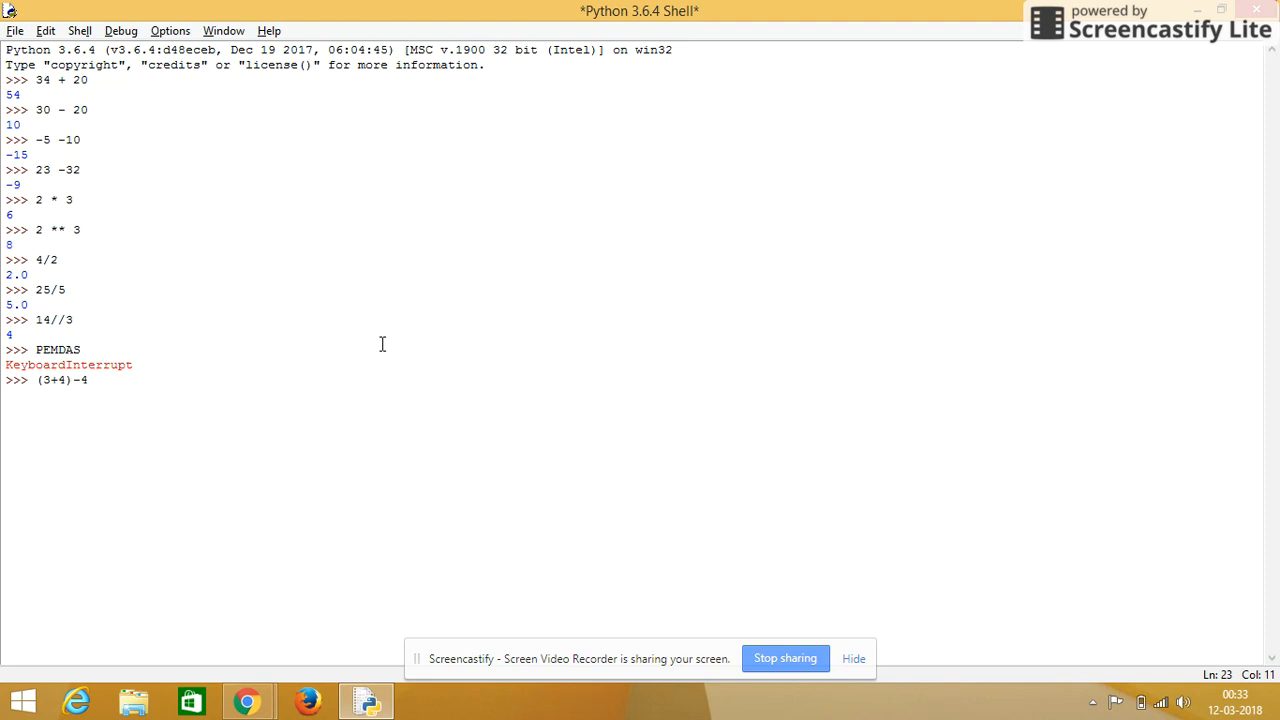
text(*)
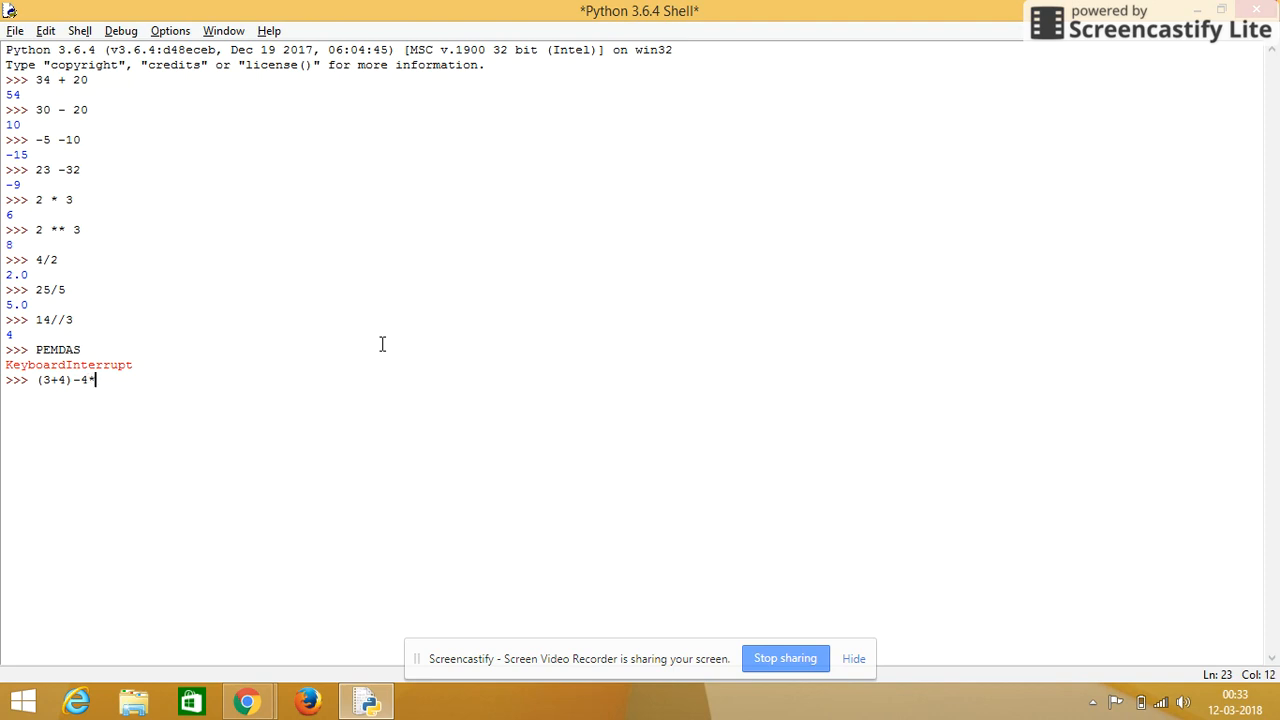
text(3)
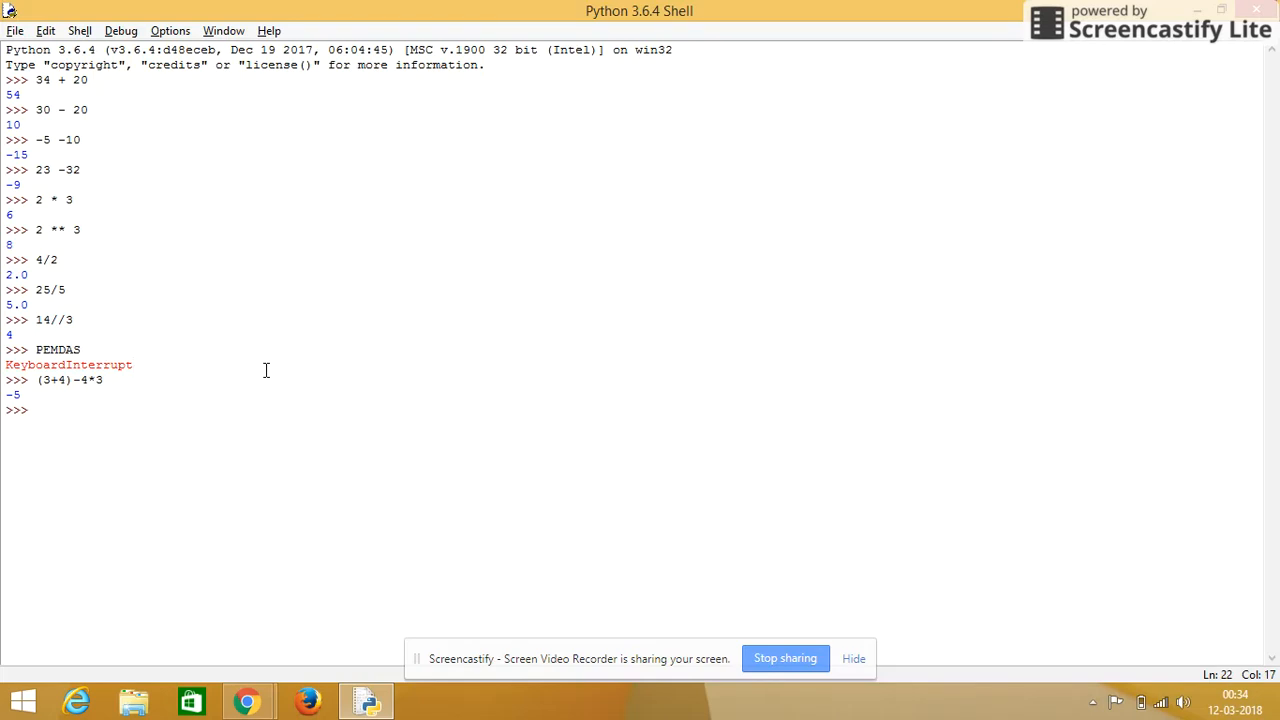
click(132, 364)
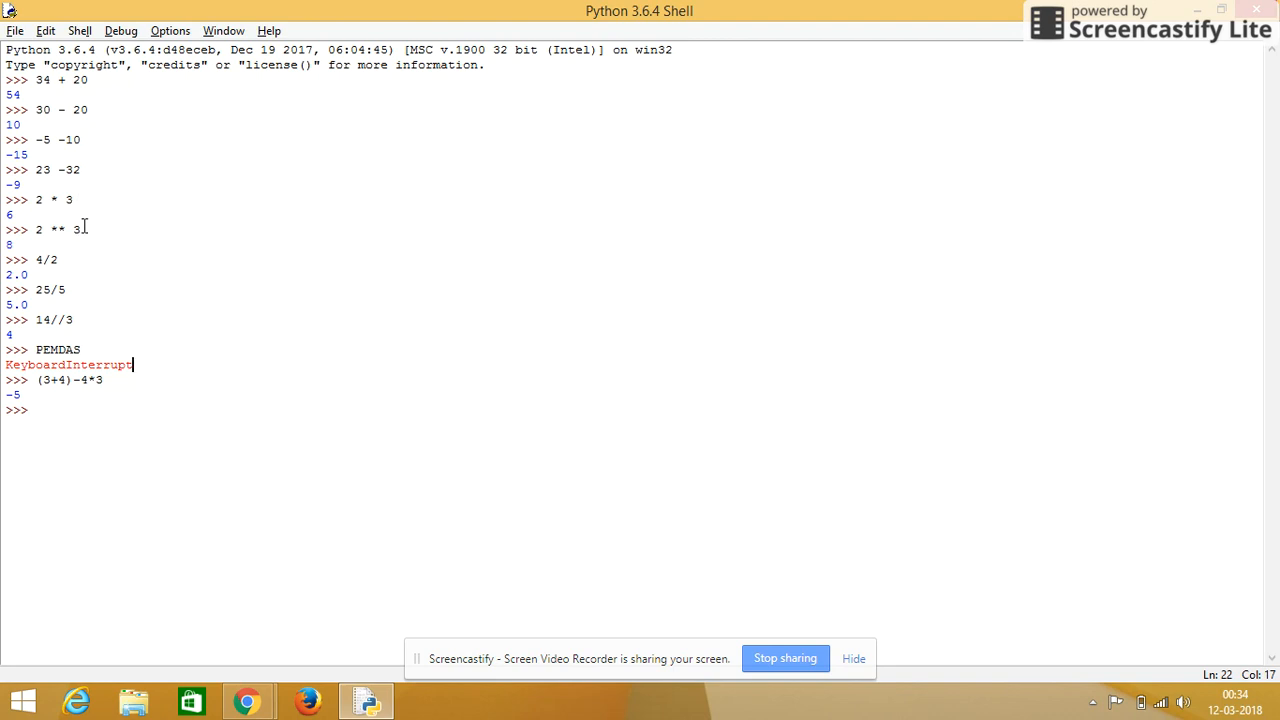
mouse_move(79, 259)
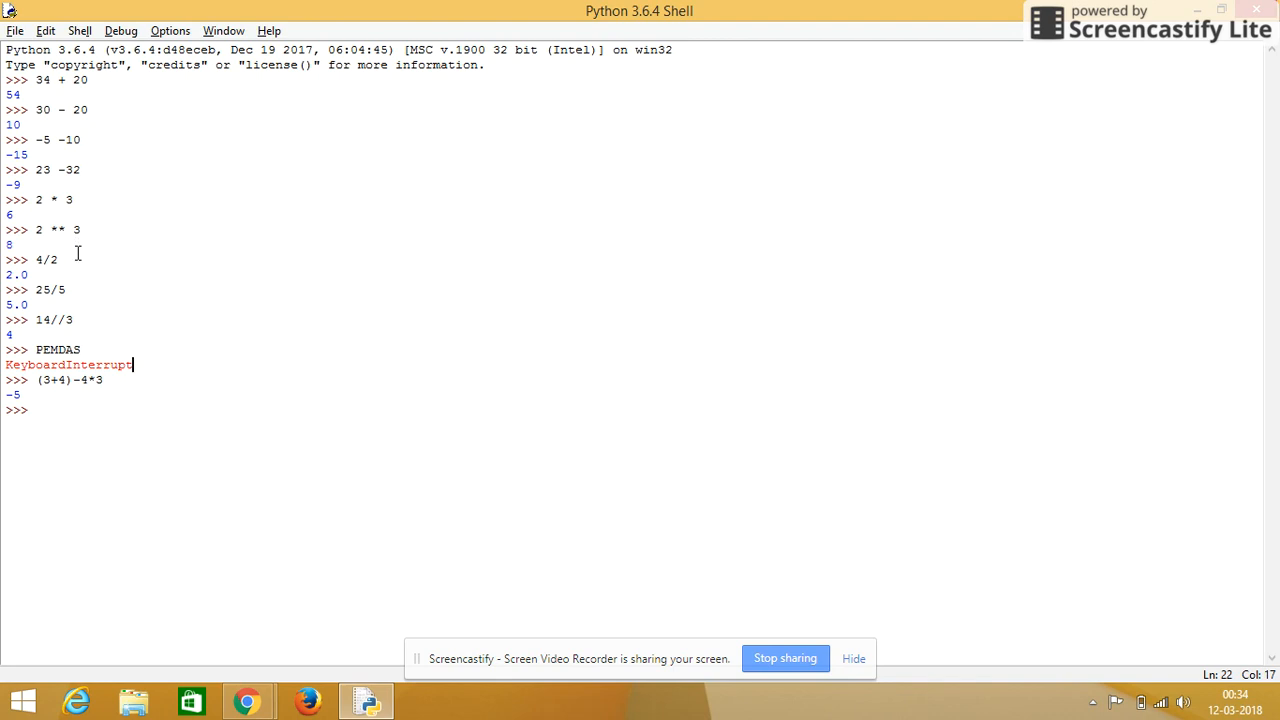
mouse_move(77, 319)
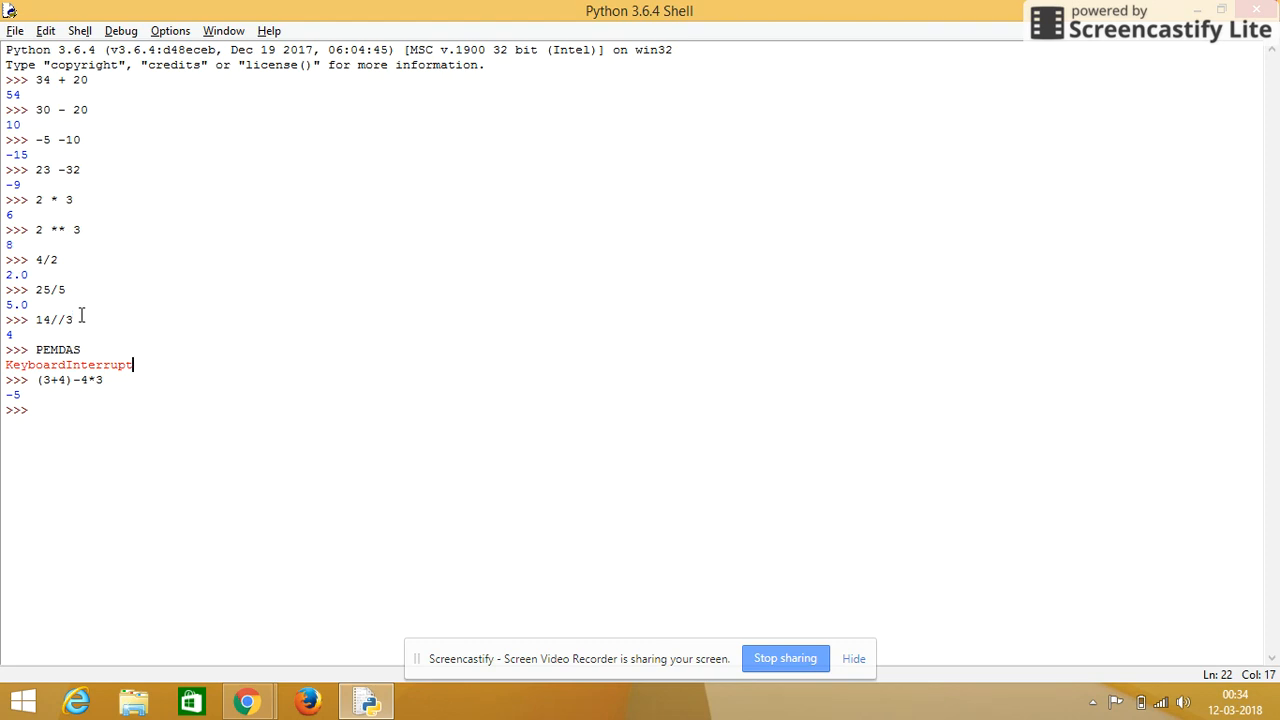
mouse_move(81, 337)
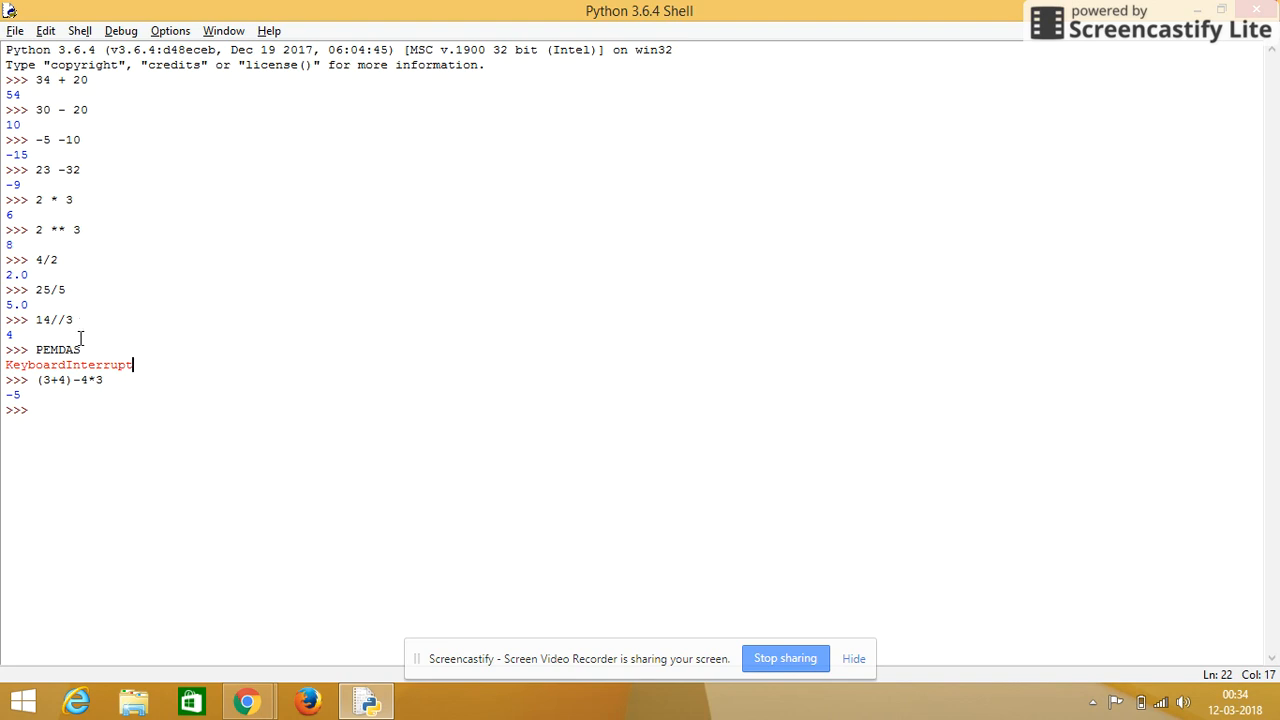
double_click(42, 349)
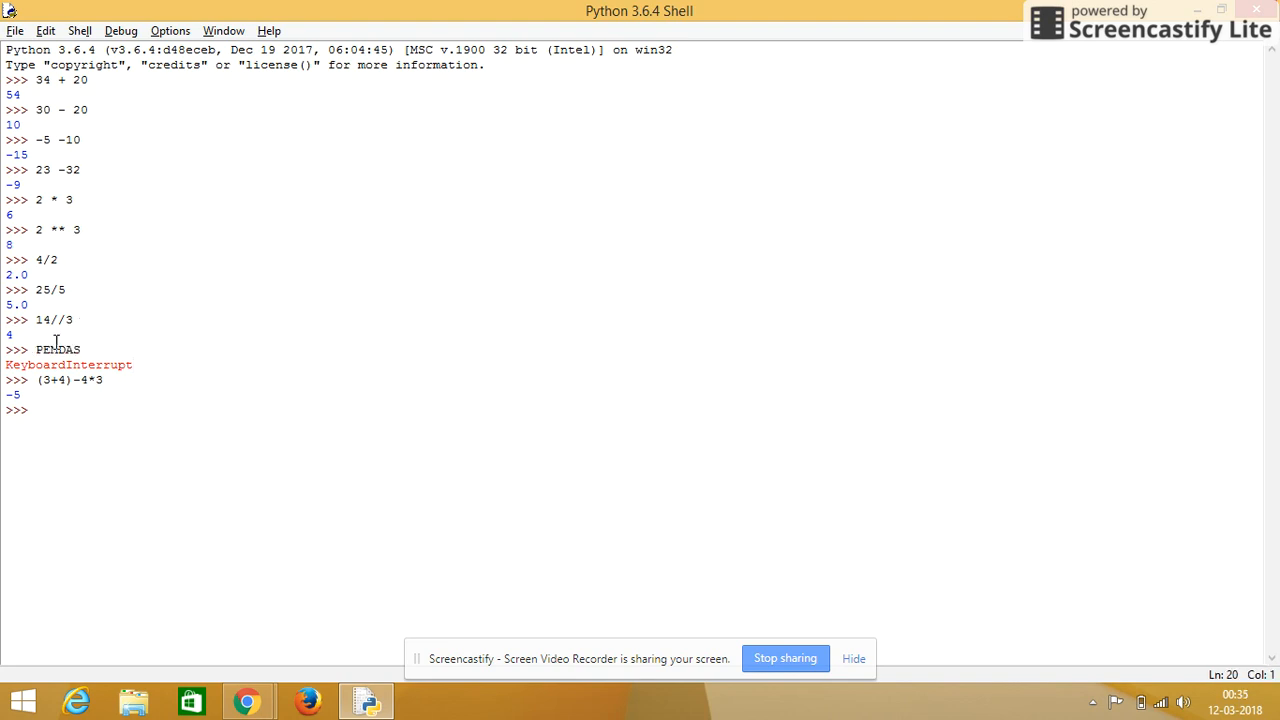
click(48, 349)
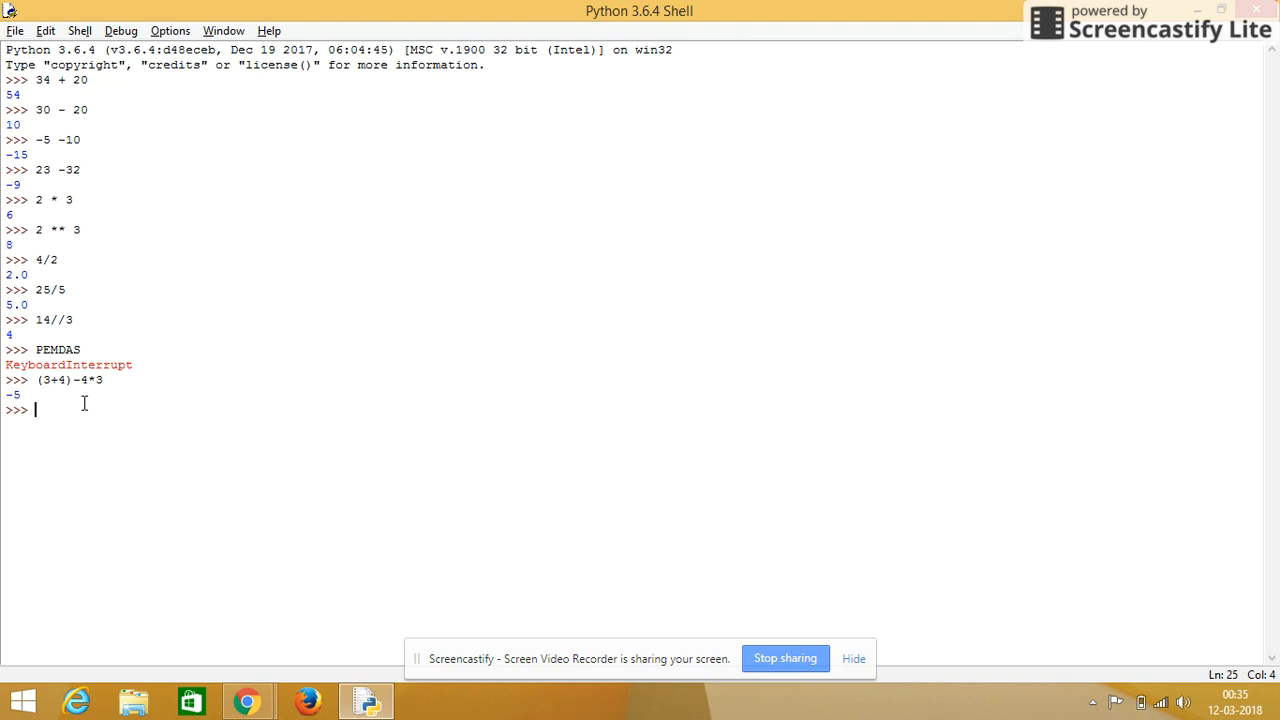
Step: Begin typing the modulo expression 14% at a fresh prompt
text(1)
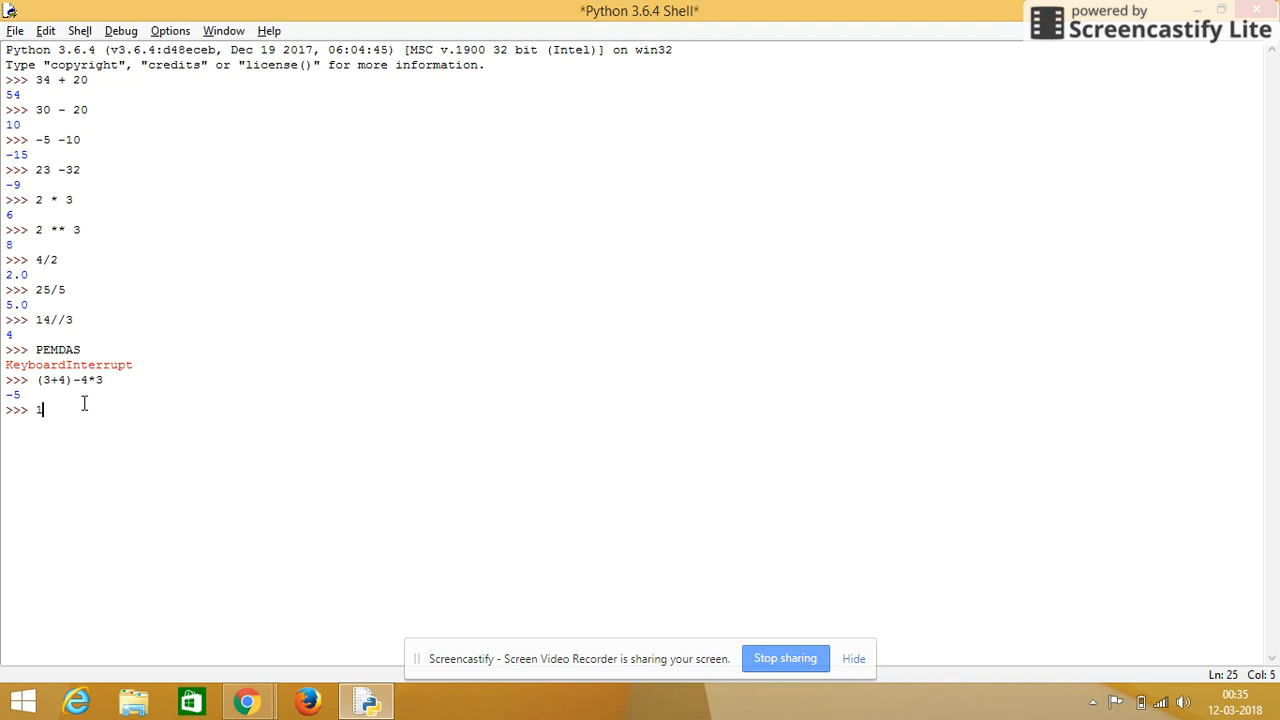
text(4)
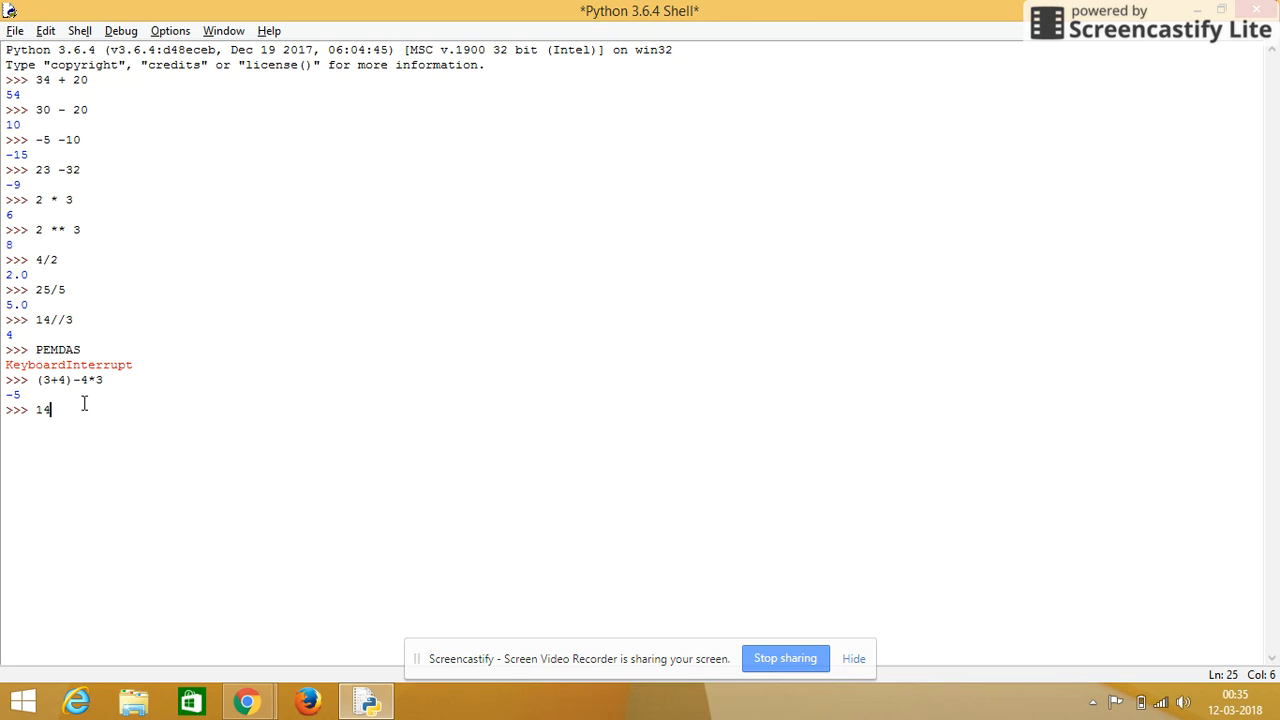
text(8)
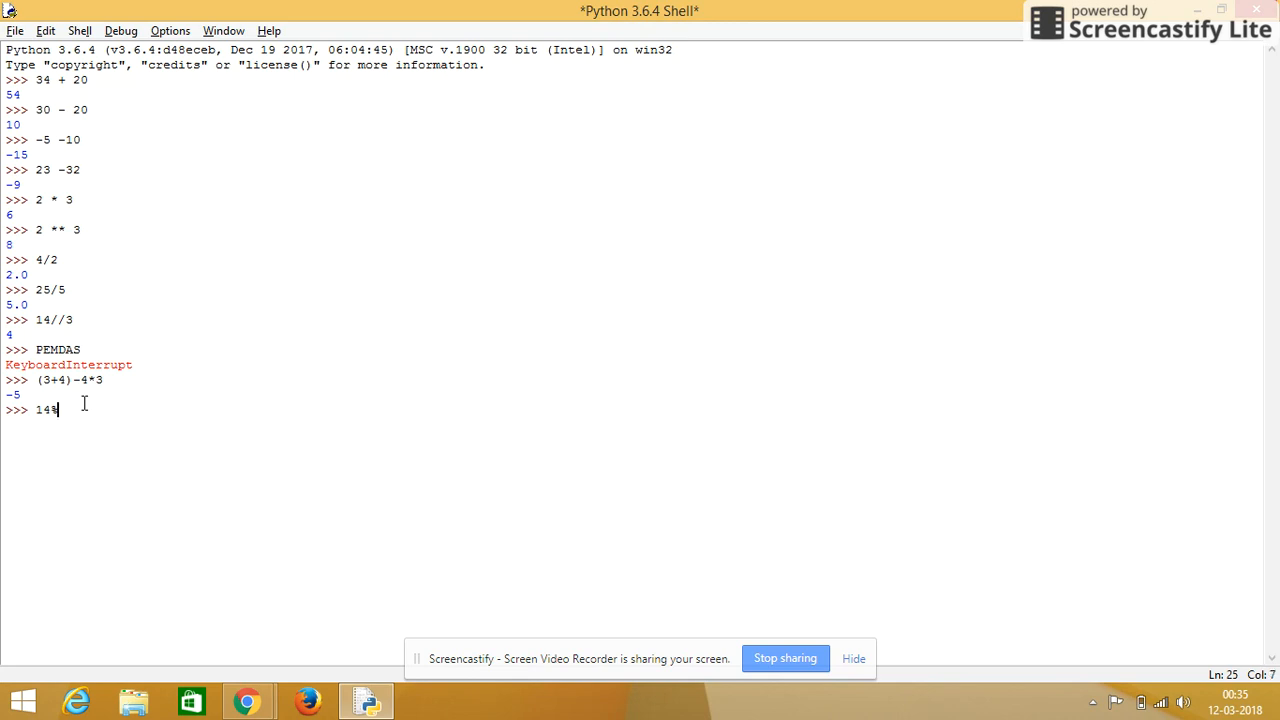